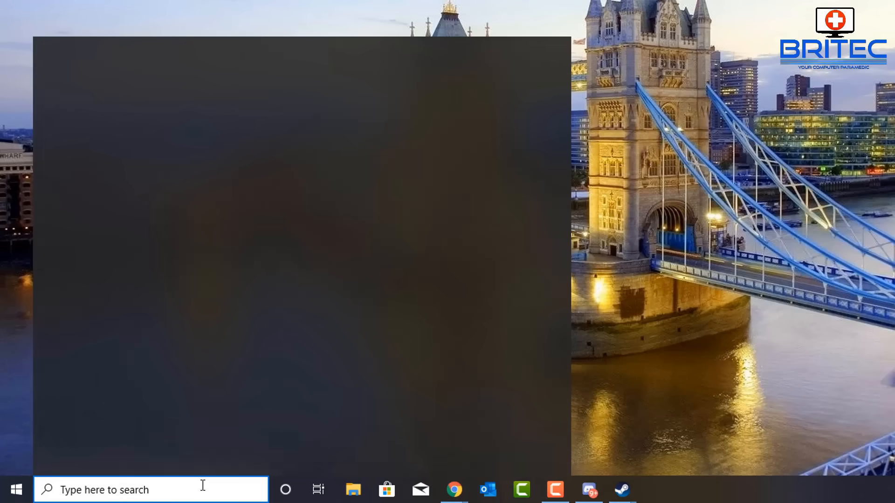
Search for cmd and launch Command Prompt as administrator.
text(cmd)
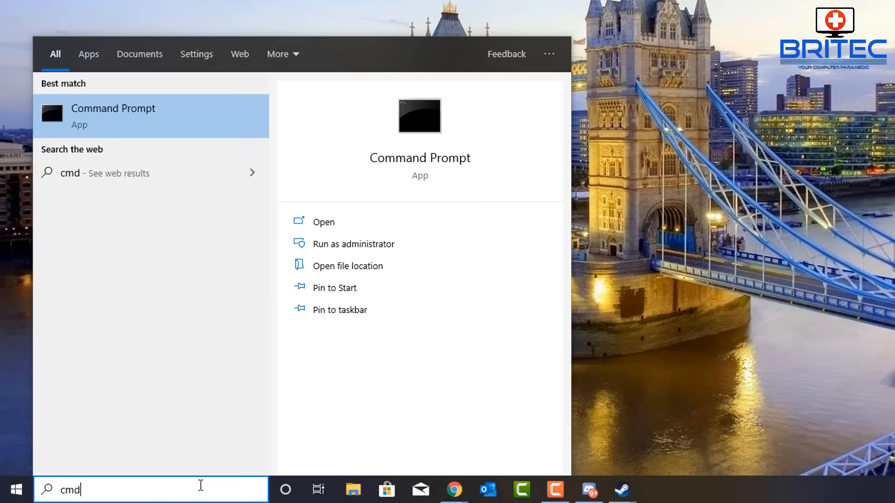
mouse_move(370, 243)
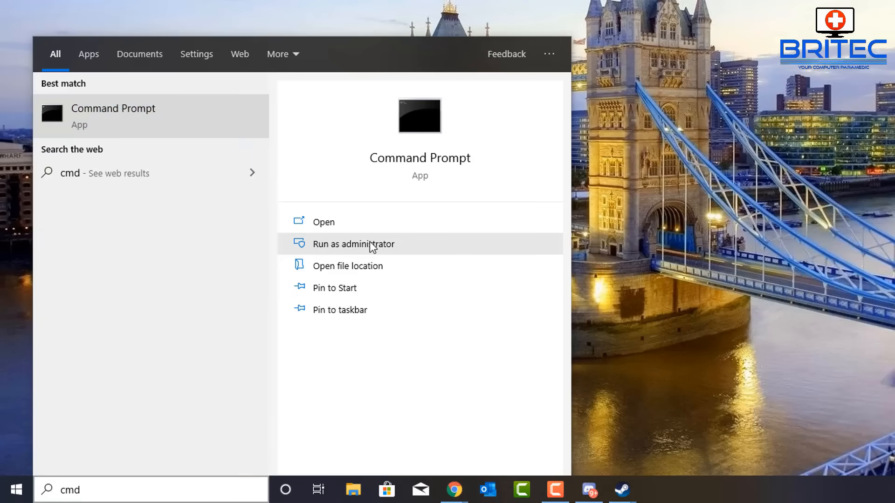
click(357, 243)
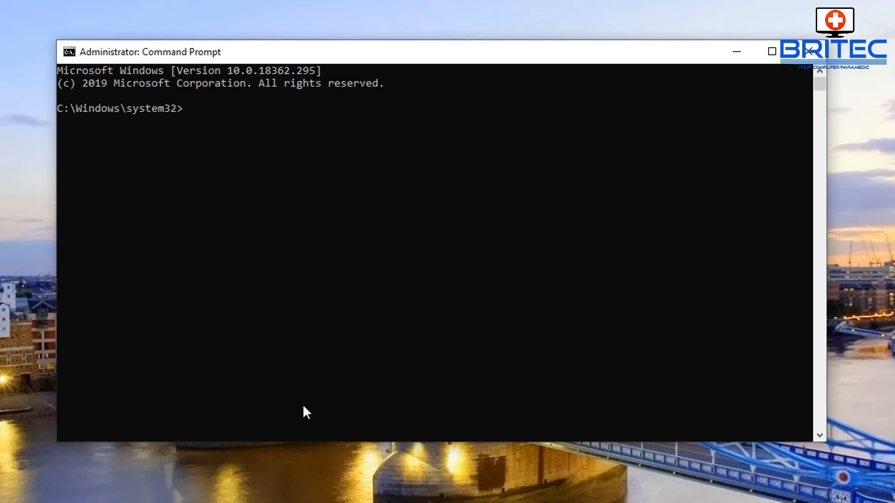
Run net view to list 50AX800_SERIES, DESKTOP-36SOOU3 and MYCLOUD-HCTDDC.
text(net)
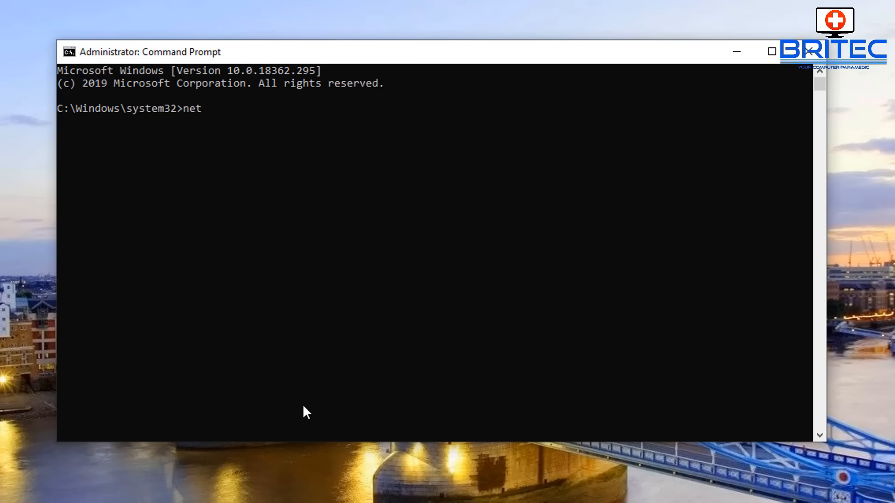
text(view)
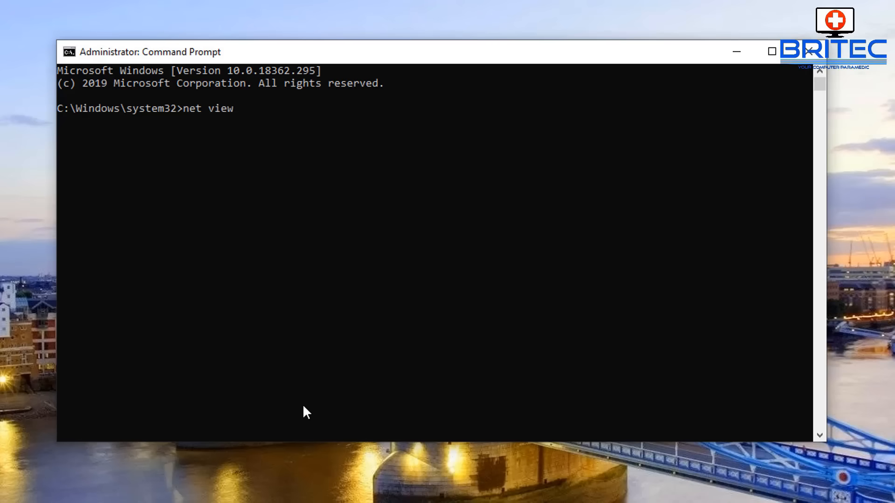
key(Return)
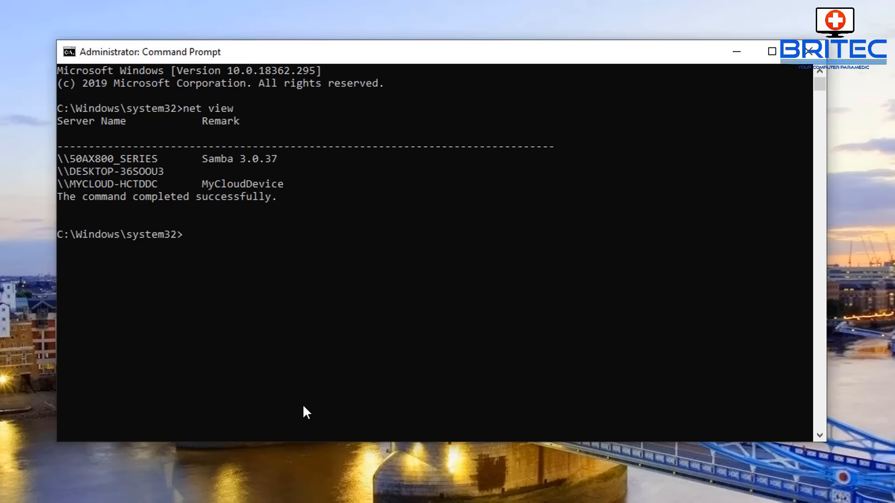
mouse_move(254, 197)
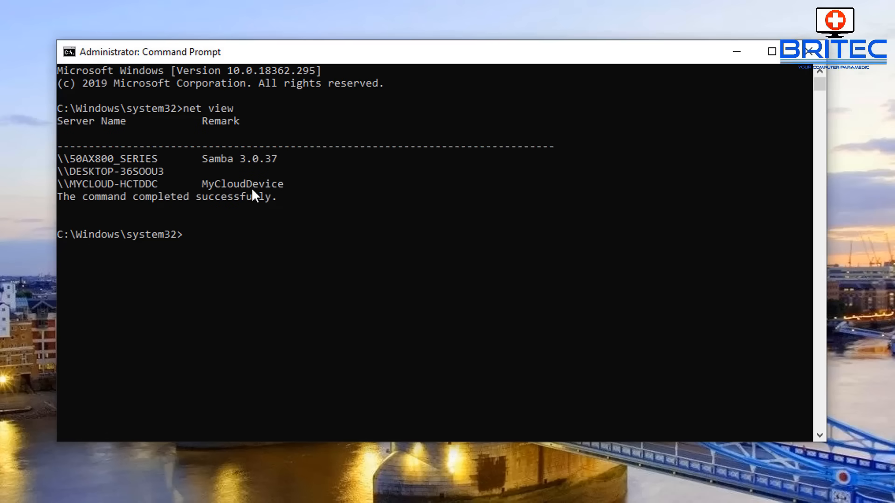
mouse_move(114, 180)
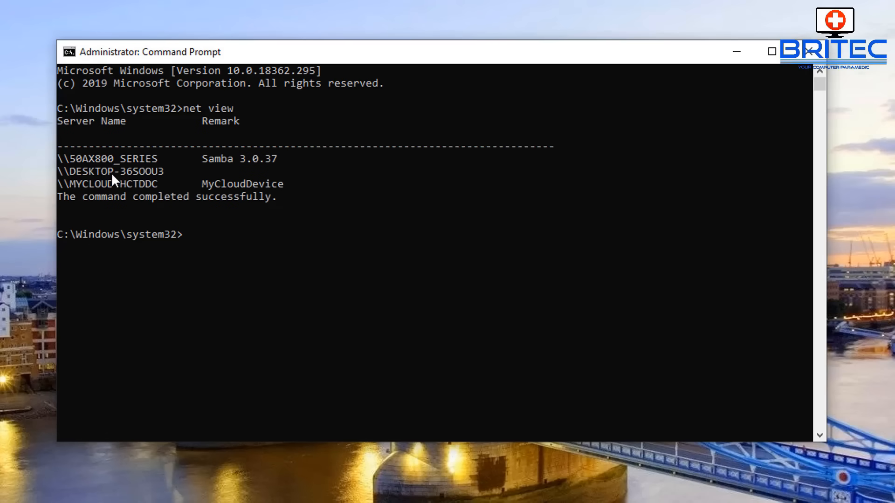
mouse_move(153, 200)
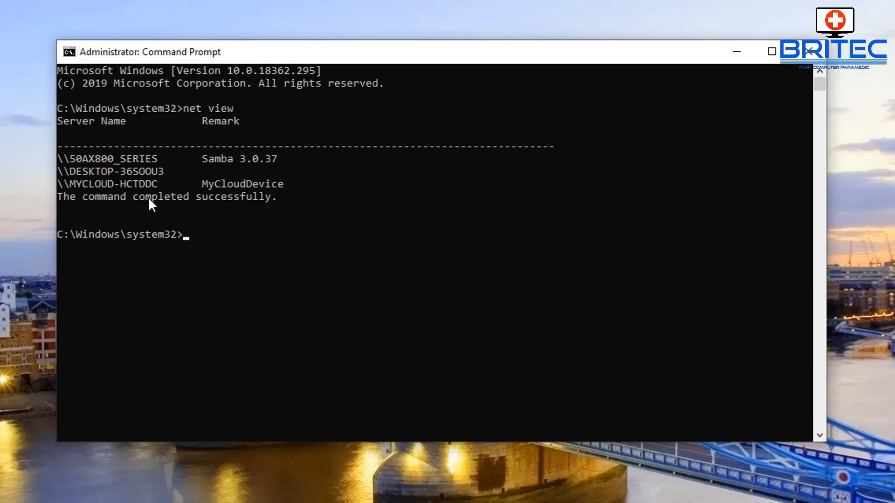
mouse_move(162, 288)
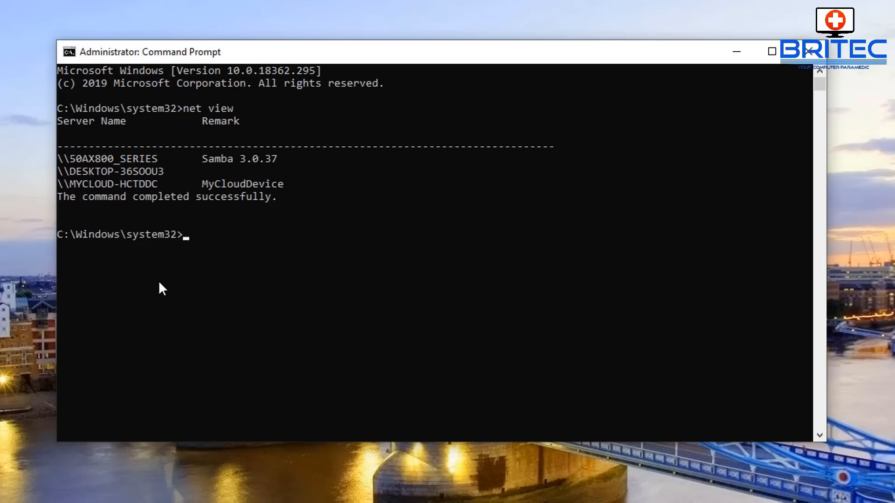
Run arp -a to show the ARP table for interface 192.168.1.2.
text(a)
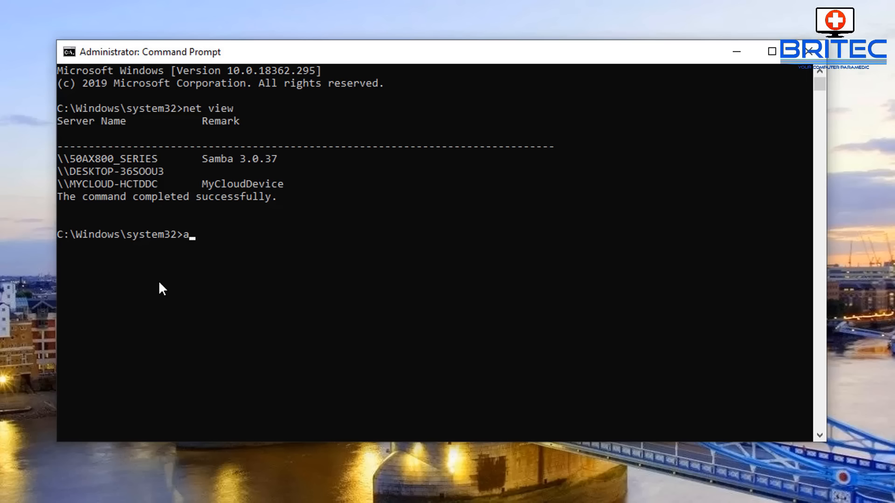
text(rp)
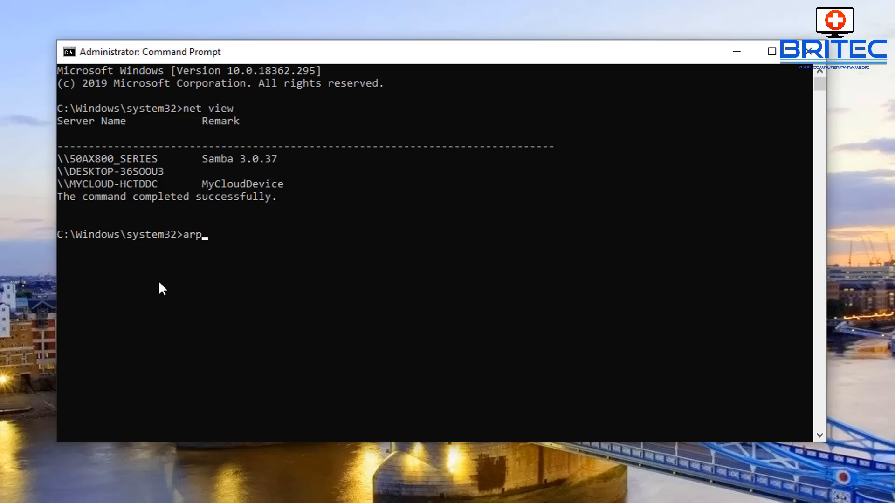
text(-a)
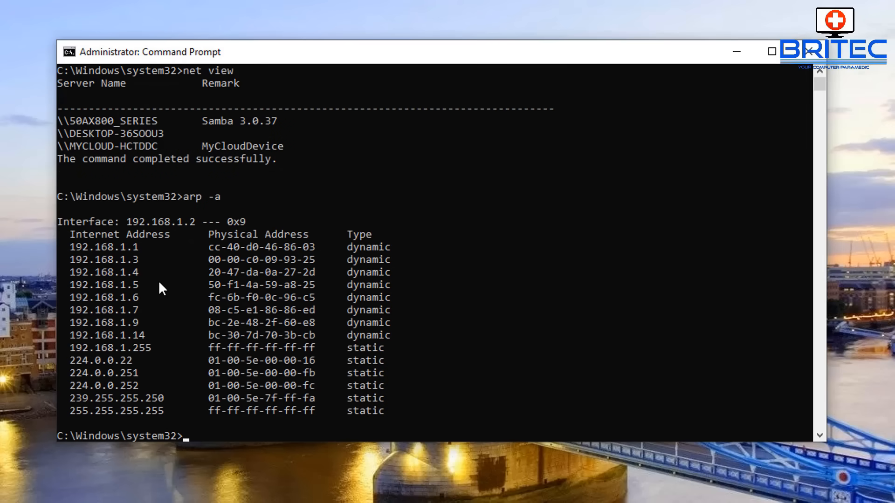
mouse_move(180, 302)
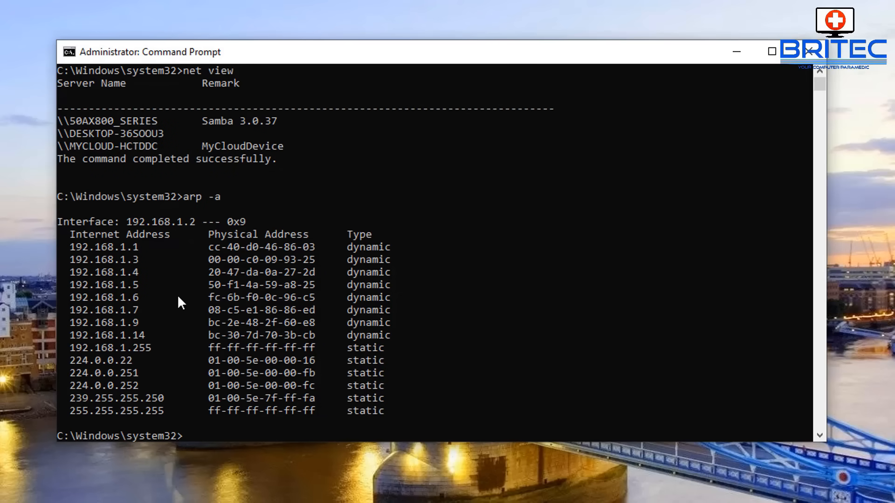
mouse_move(180, 311)
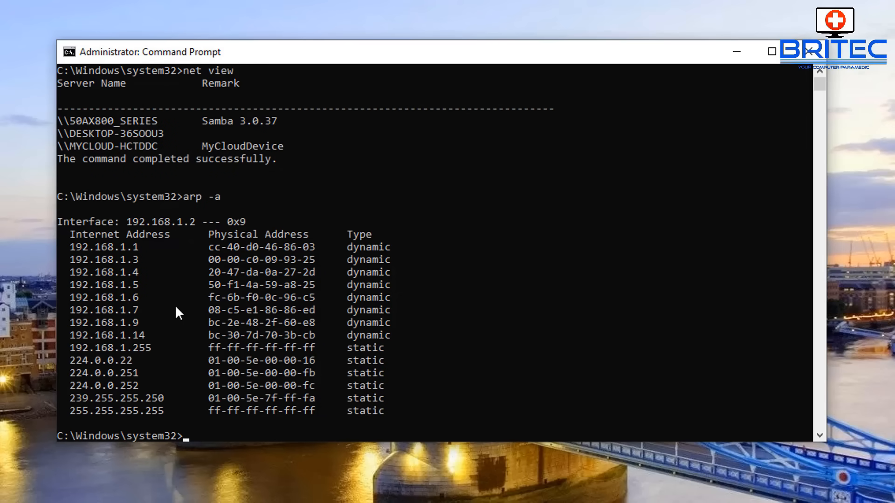
mouse_move(150, 360)
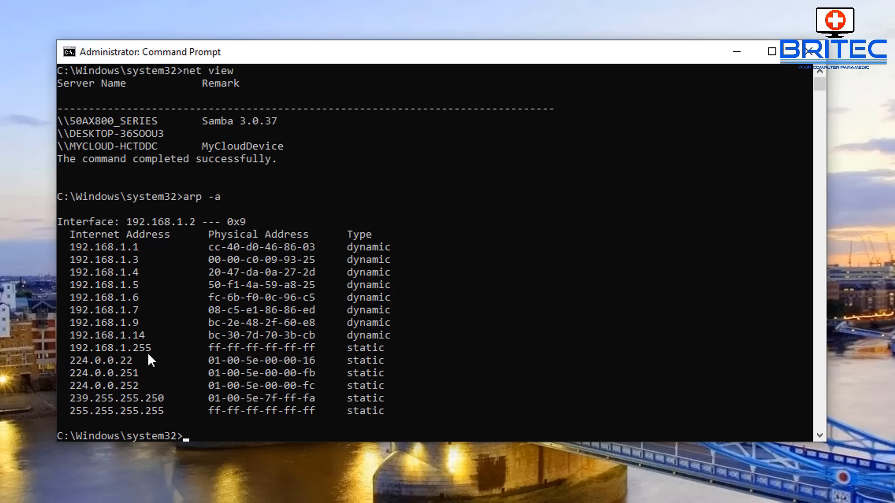
mouse_move(178, 338)
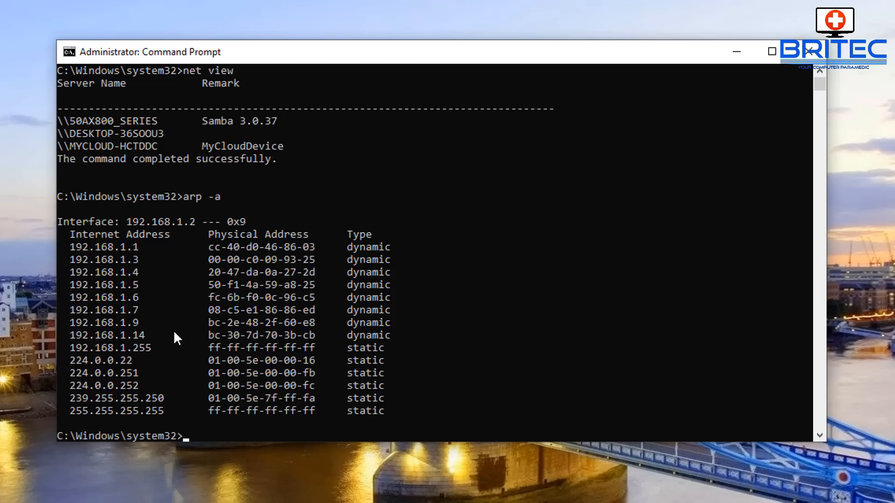
mouse_move(182, 366)
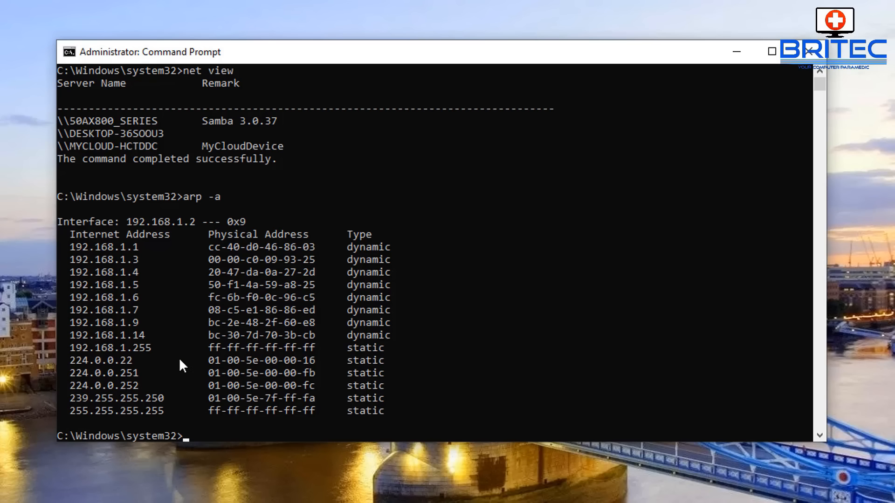
mouse_move(195, 247)
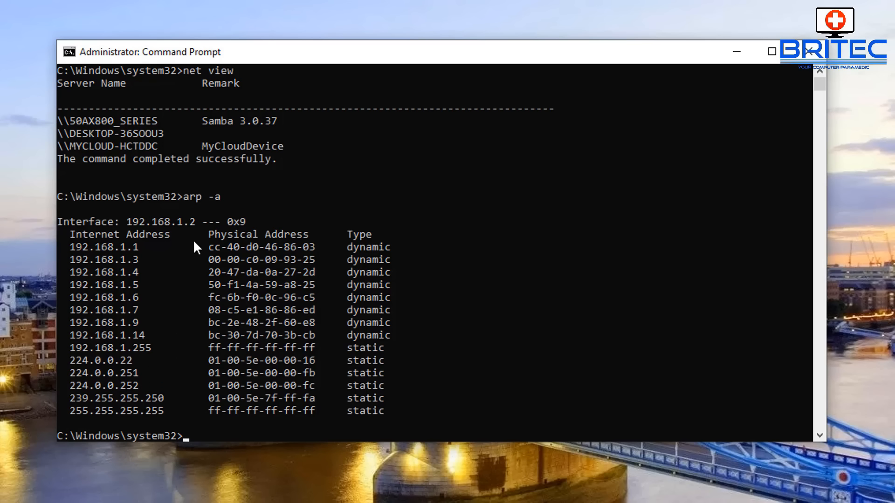
mouse_move(186, 362)
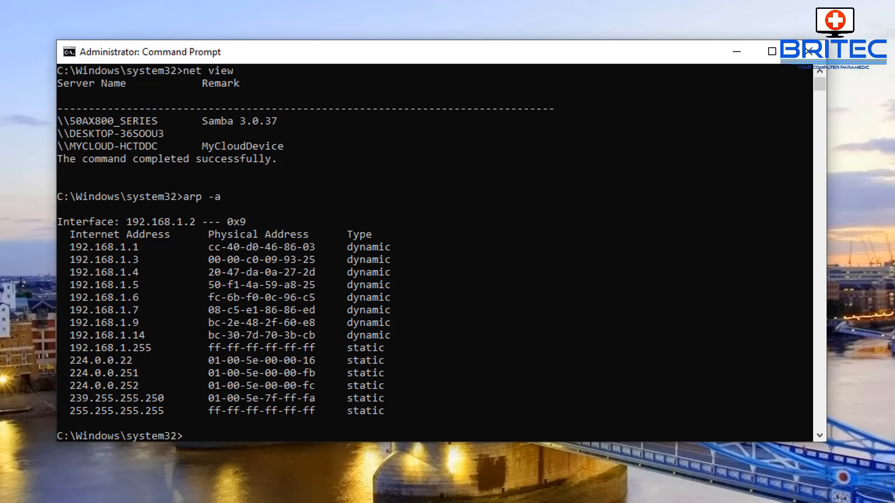
Run ping -a 192.168.1.3, resolving it to MYCLOUD-HCTDDC with four replies and 0% loss.
text(ping)
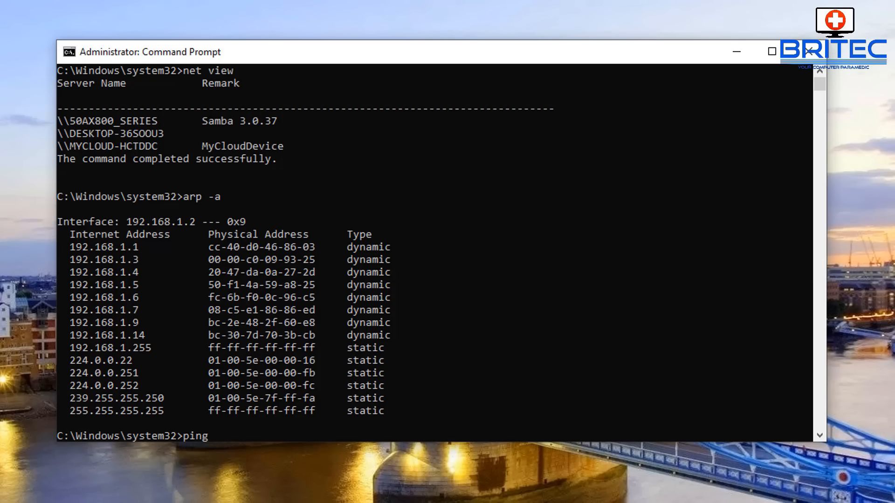
text(-a)
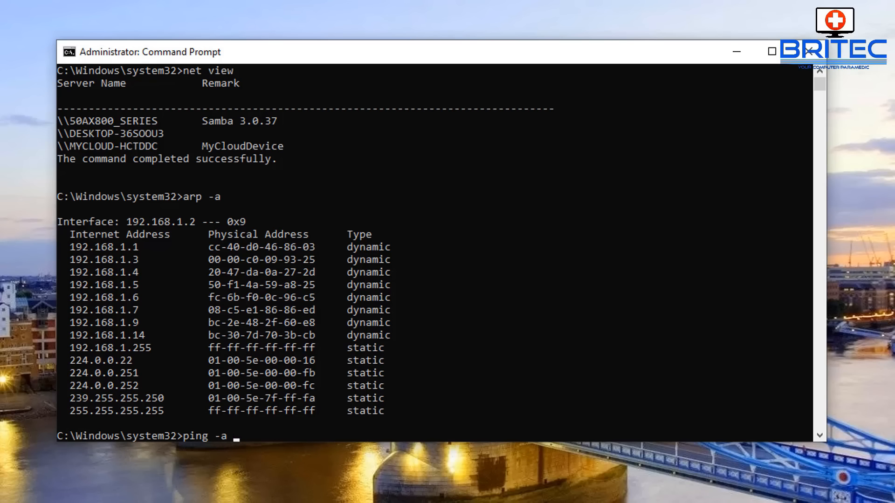
text(192)
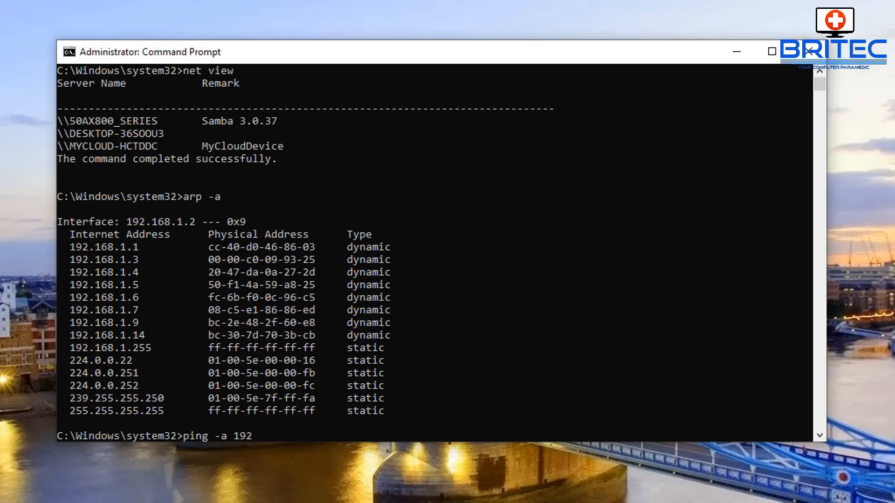
text(.1)
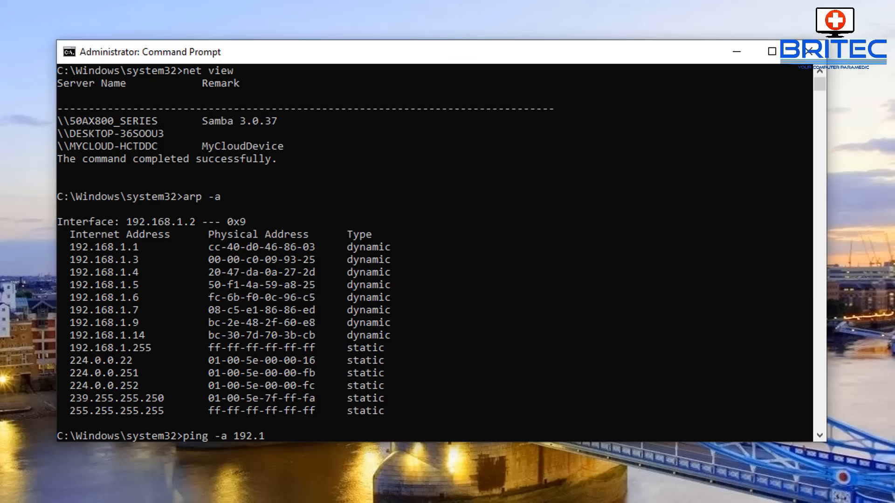
text(68.)
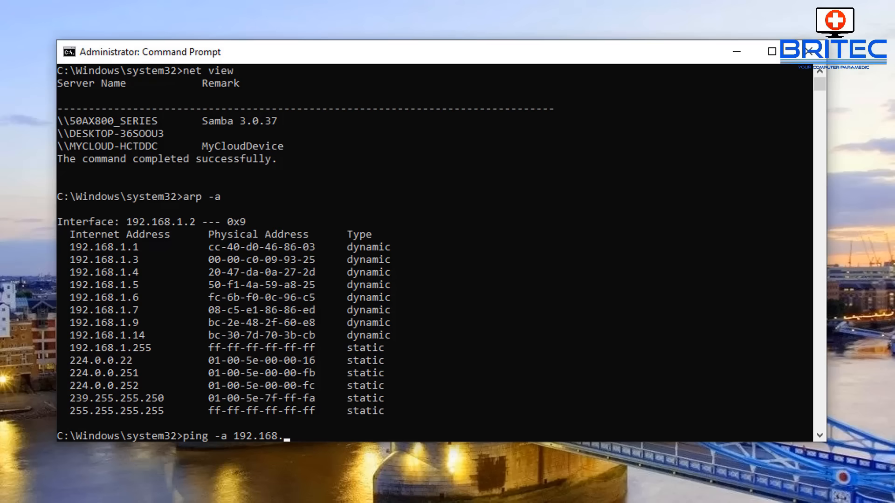
text(1.3)
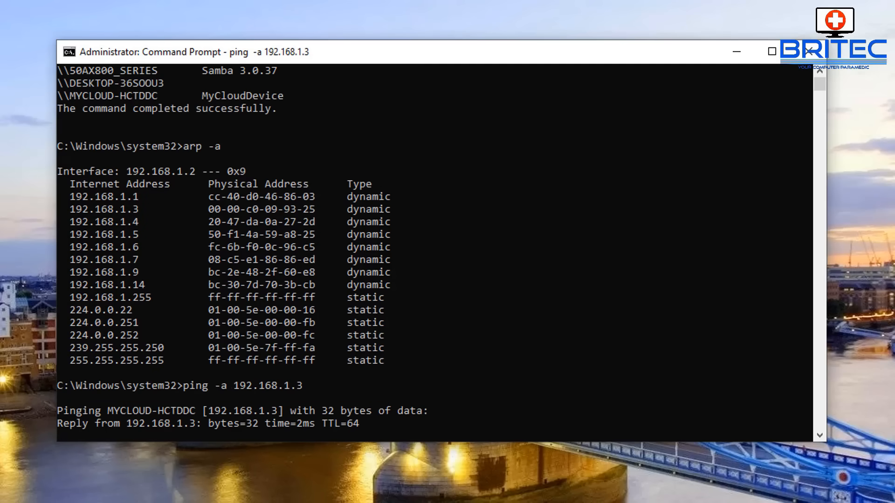
scroll(down, 3)
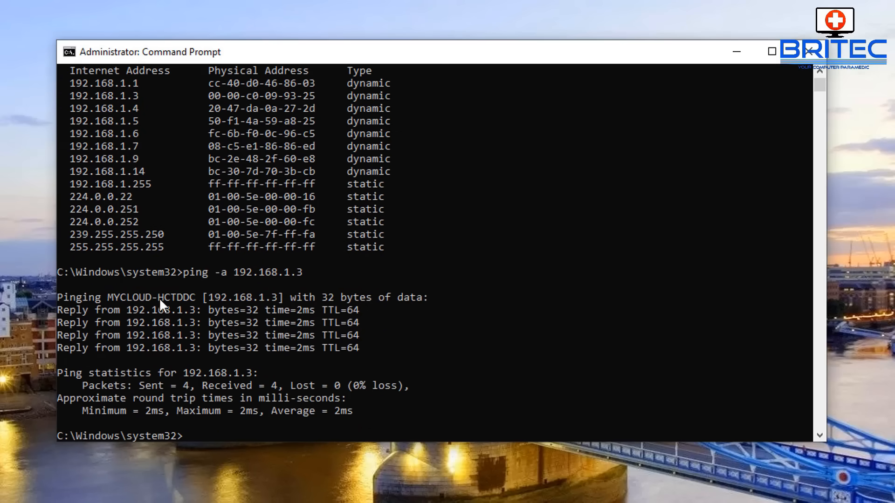
mouse_move(157, 317)
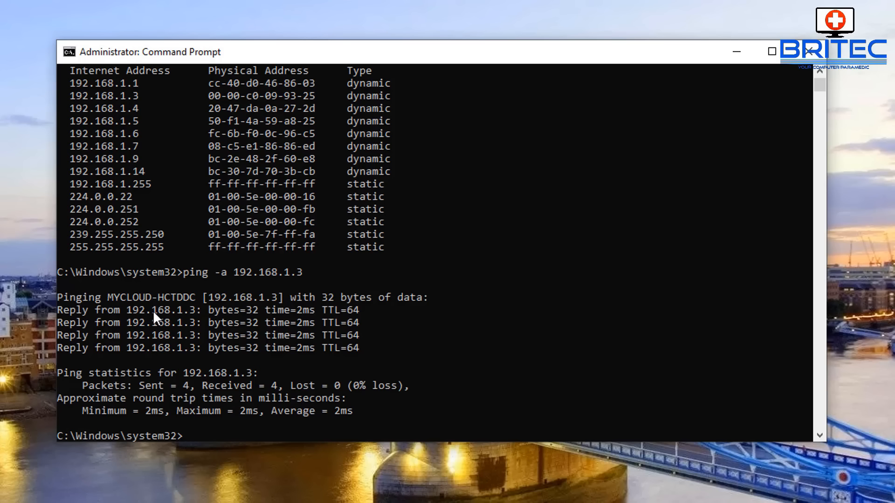
mouse_move(199, 356)
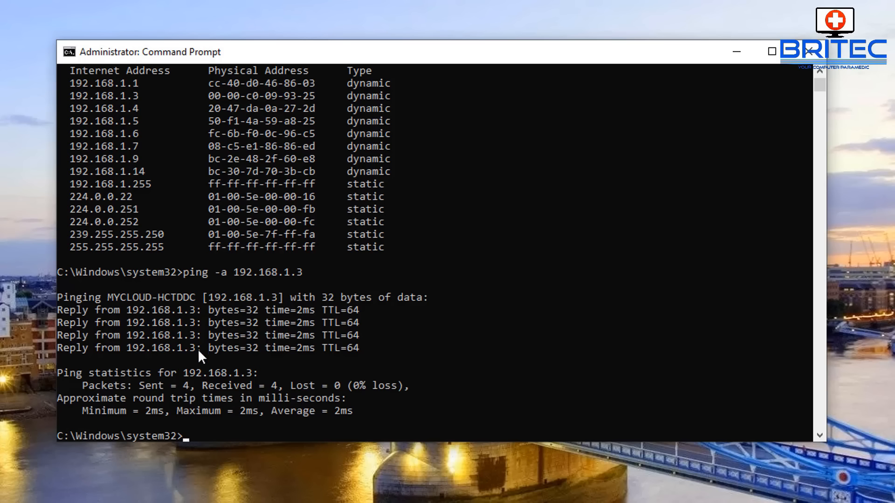
mouse_move(355, 419)
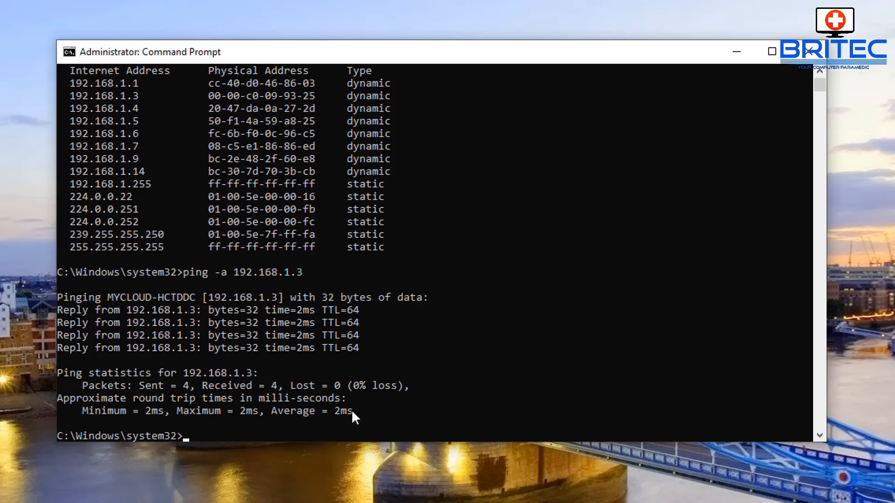
mouse_move(225, 390)
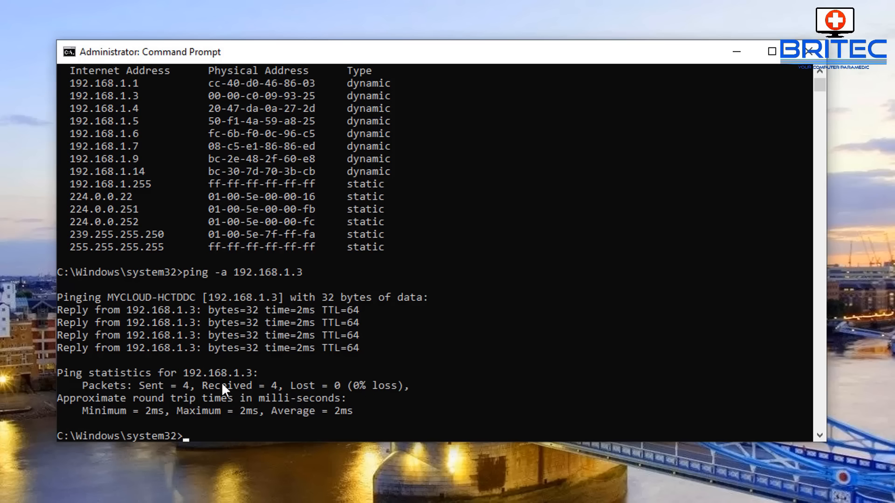
mouse_move(148, 399)
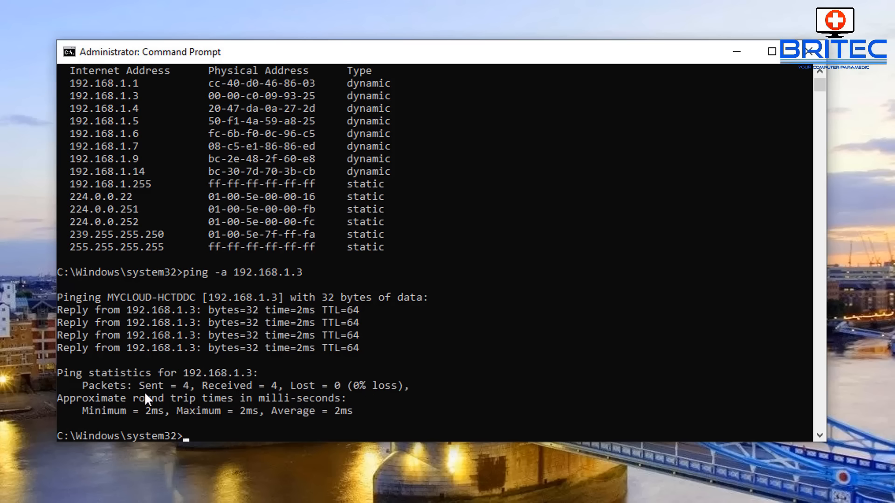
mouse_move(309, 415)
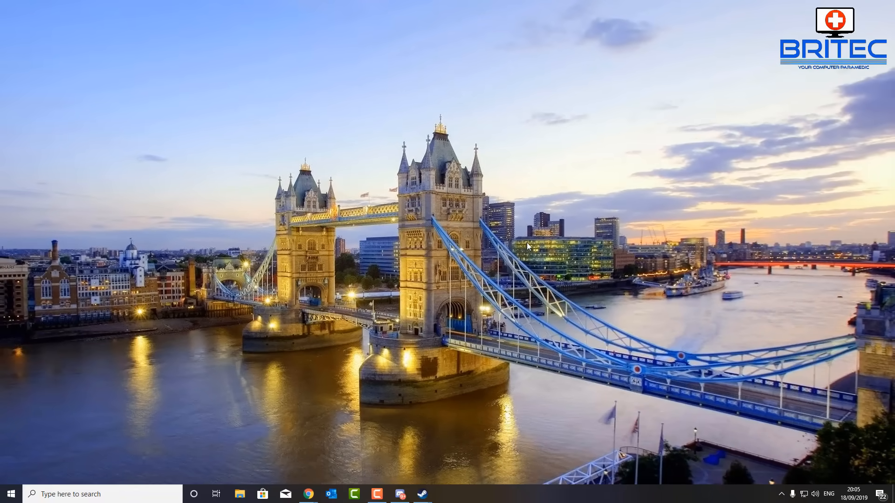
mouse_move(660, 462)
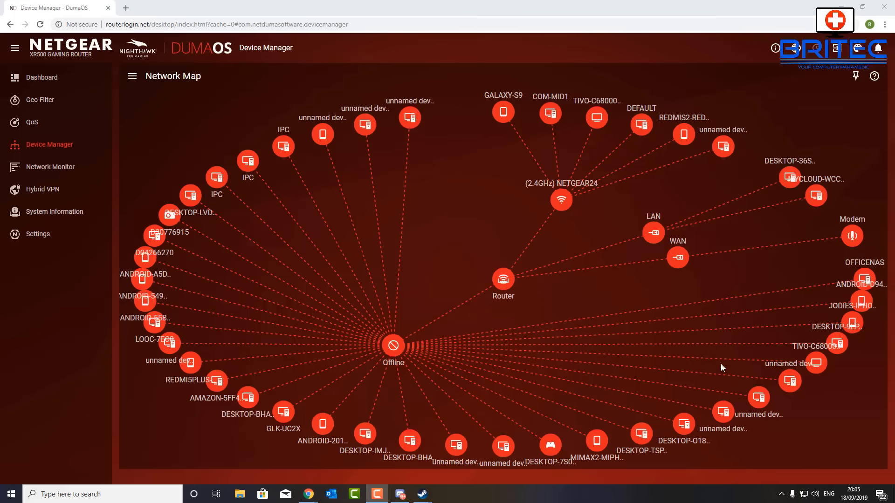
mouse_move(202, 162)
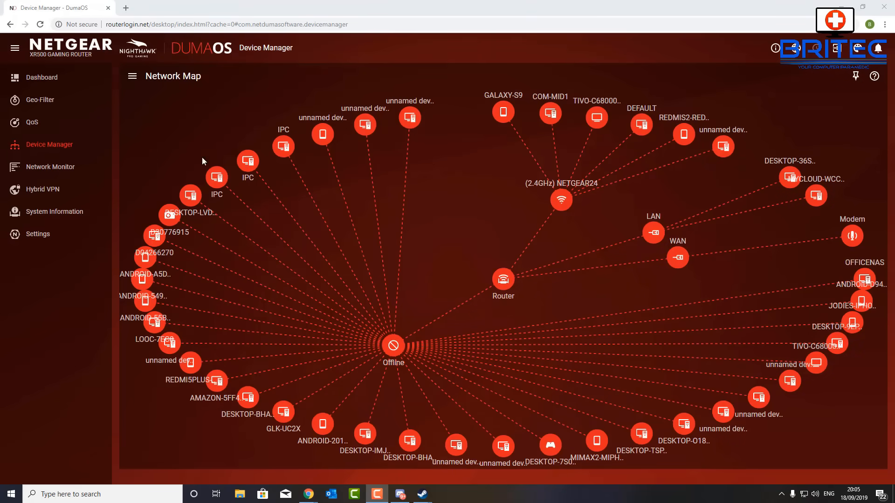
mouse_move(120, 116)
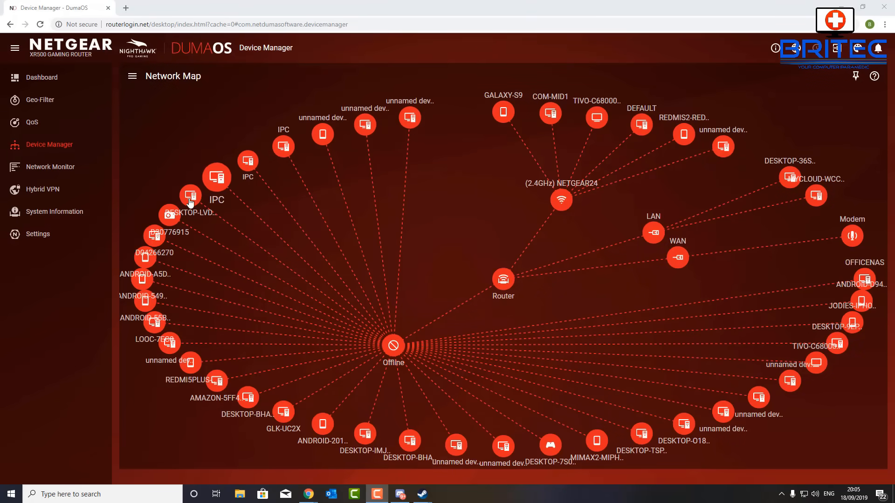
mouse_move(253, 223)
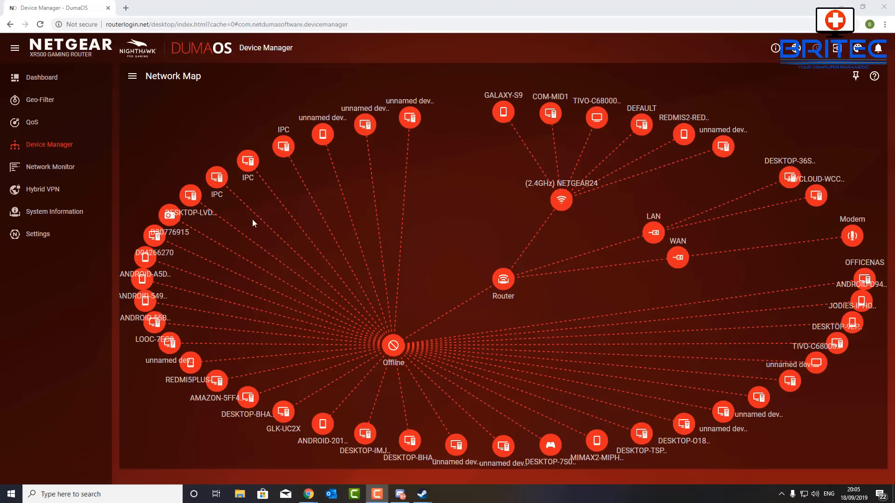
mouse_move(504, 288)
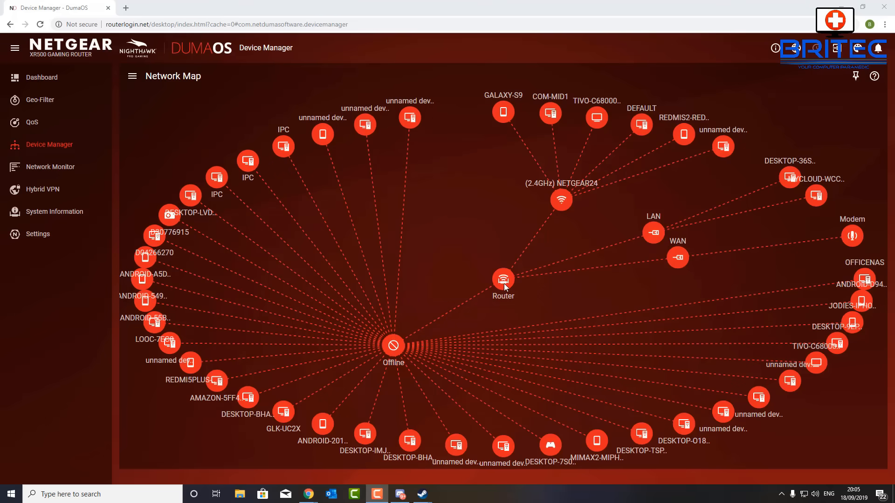
mouse_move(744, 284)
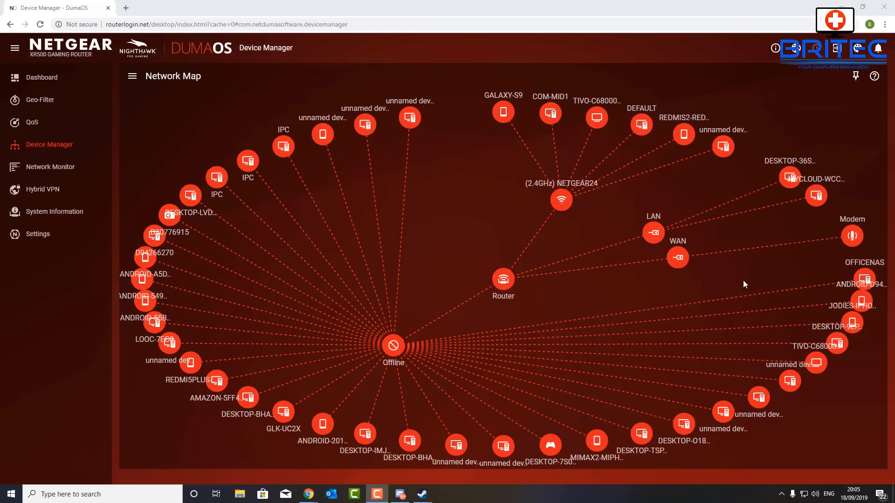
mouse_move(718, 194)
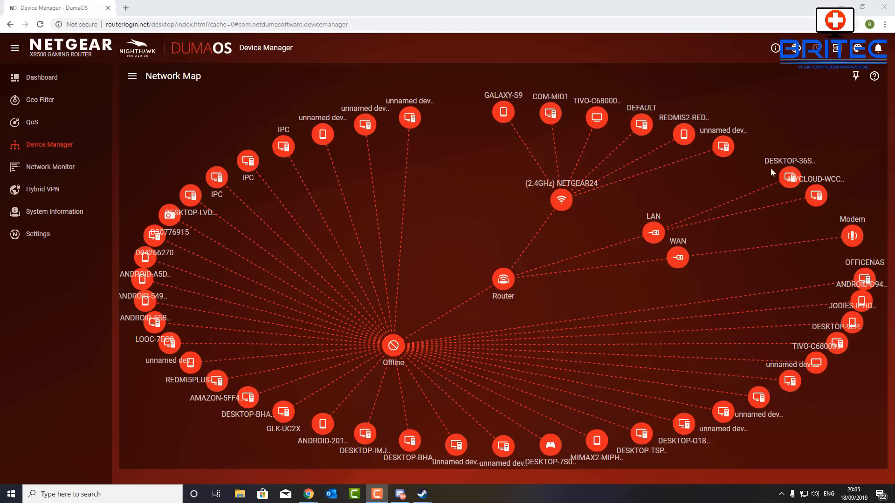
mouse_move(815, 196)
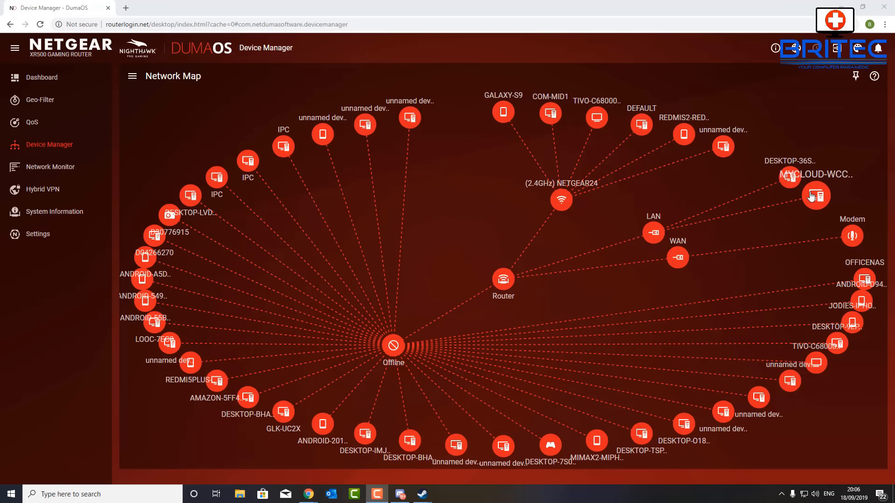
mouse_move(721, 306)
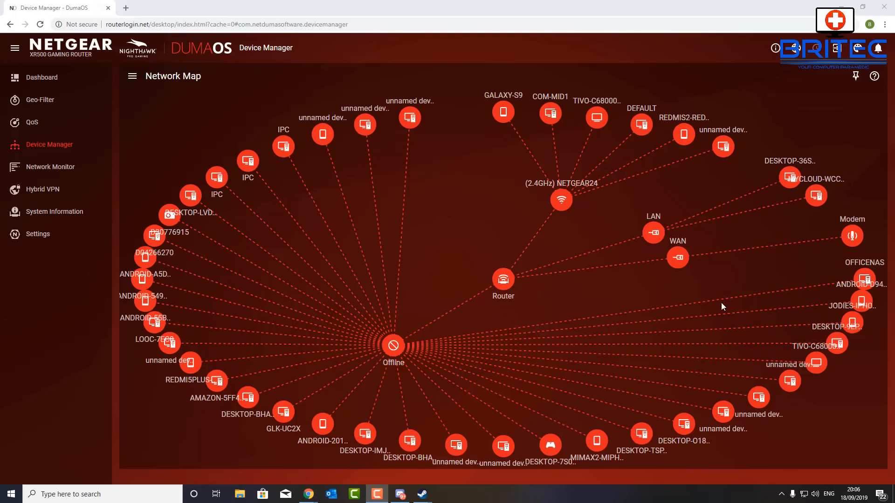
mouse_move(552, 345)
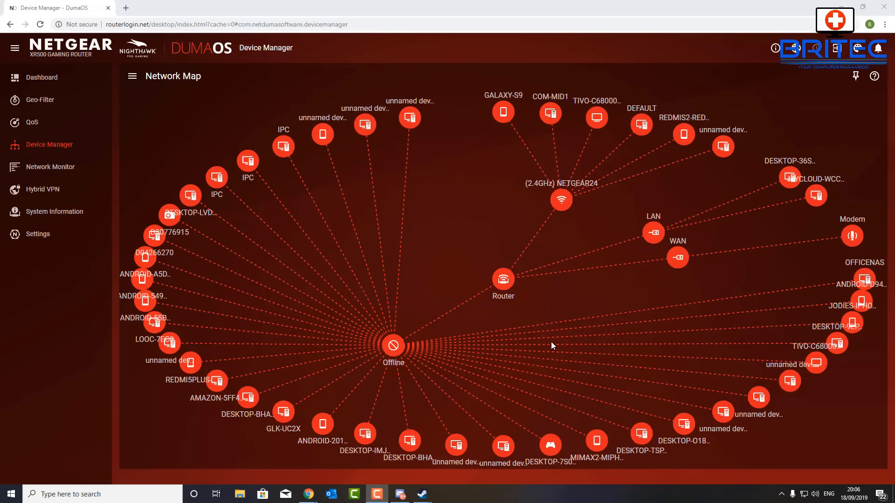
mouse_move(679, 277)
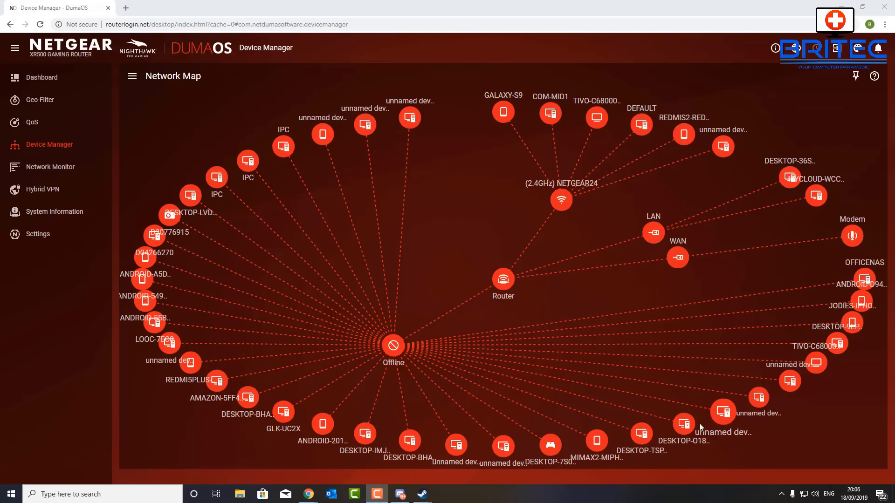
mouse_move(683, 276)
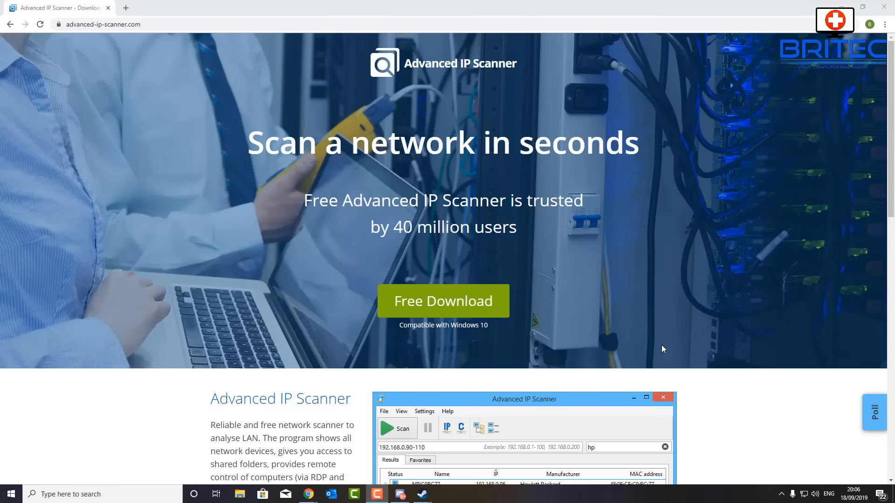
Download the free Advanced IP Scanner installer from advanced-ip-scanner.com.
scroll(down, 3)
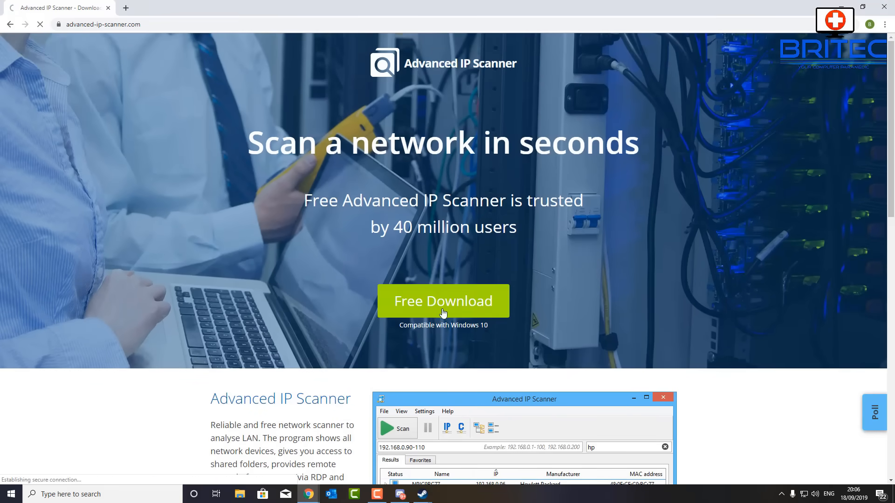
click(443, 301)
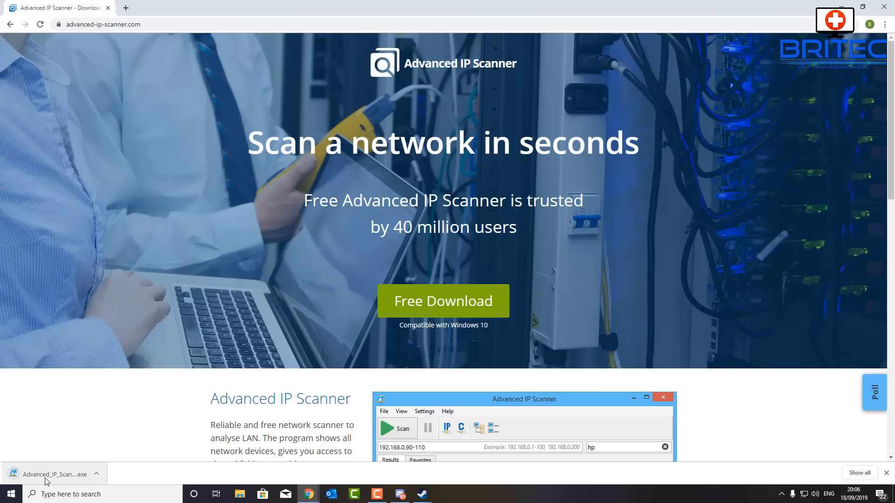
Run the downloaded setup in English as a portable version, accepting the license agreement.
click(54, 474)
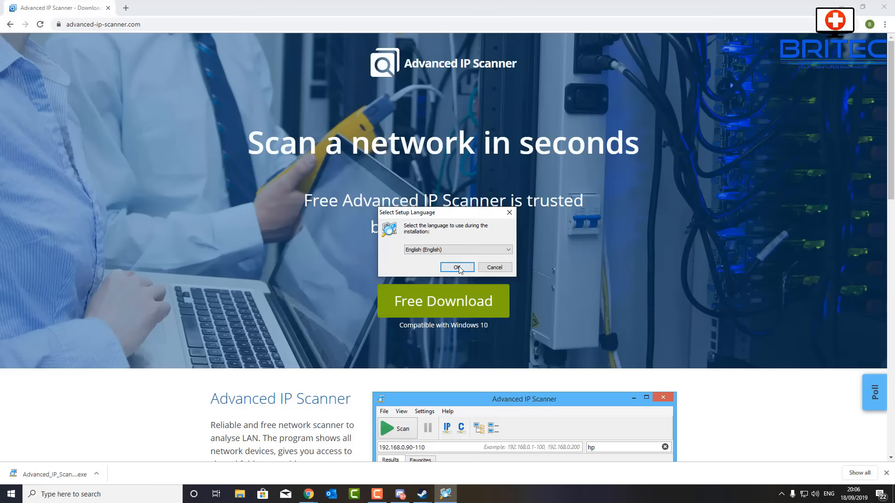
click(456, 267)
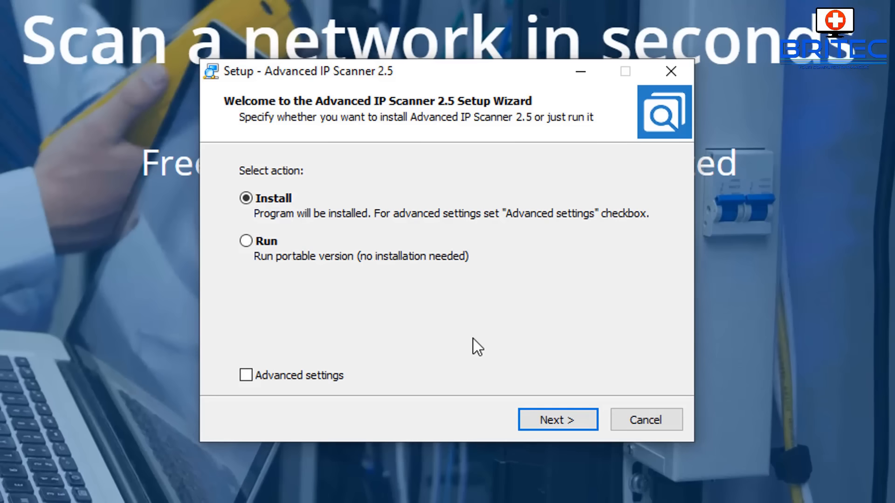
mouse_move(341, 309)
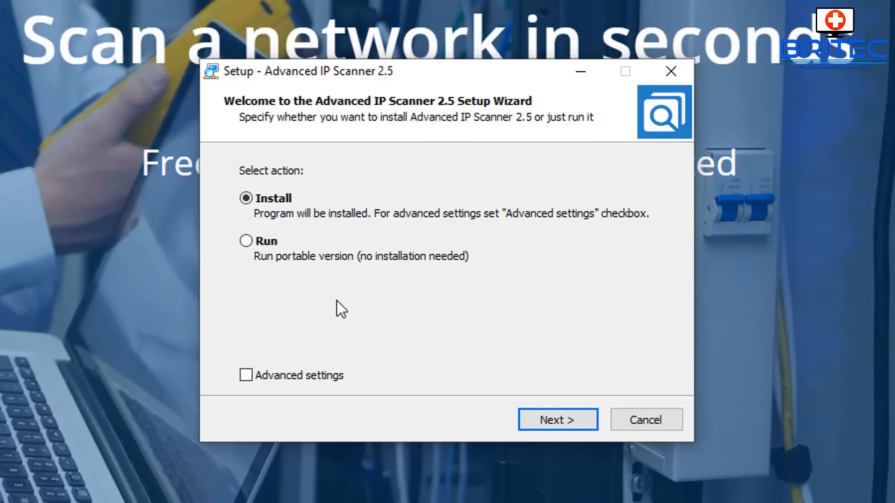
click(246, 241)
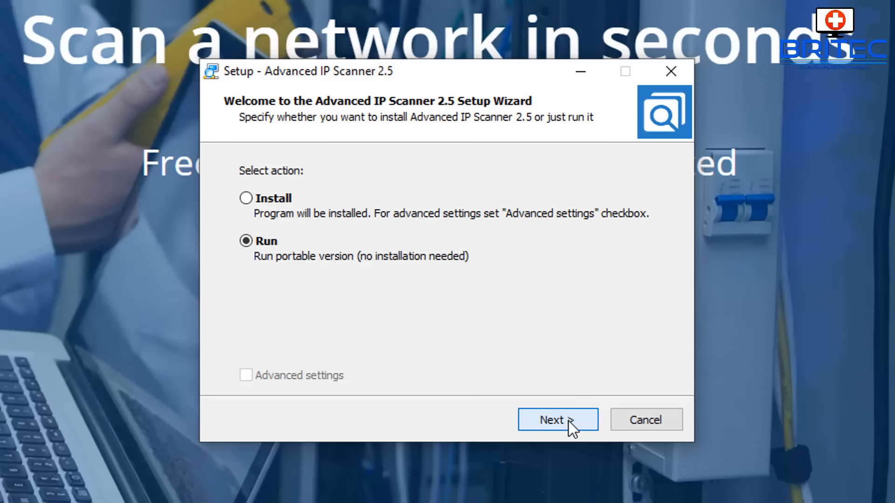
click(557, 420)
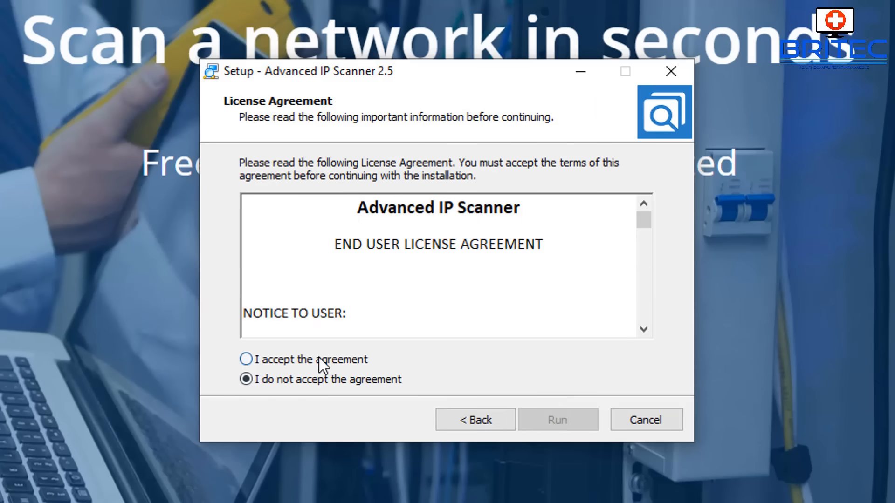
click(245, 359)
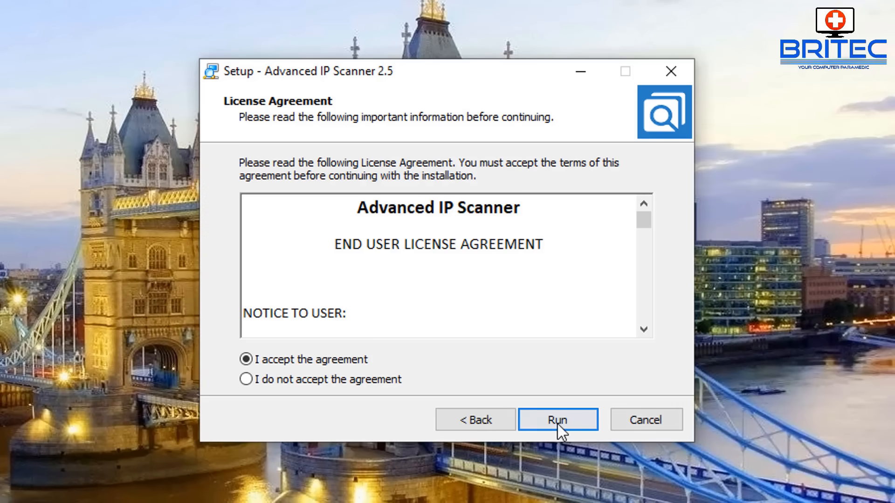
click(558, 419)
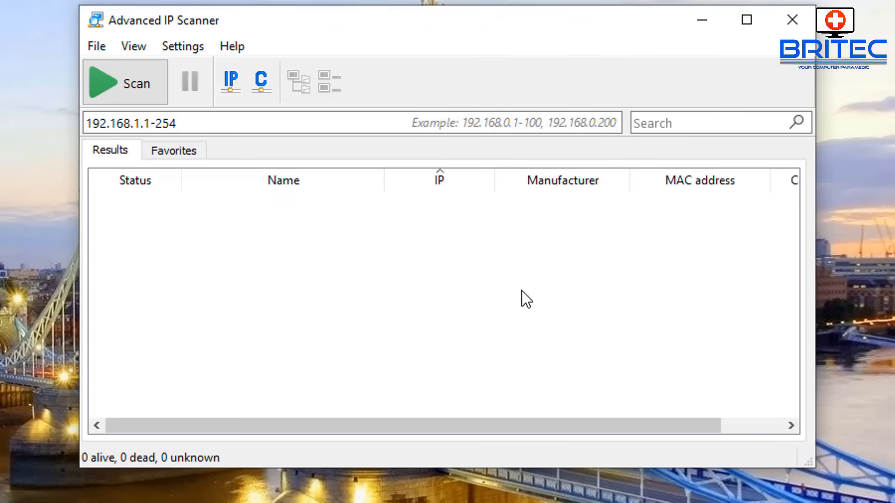
mouse_move(322, 223)
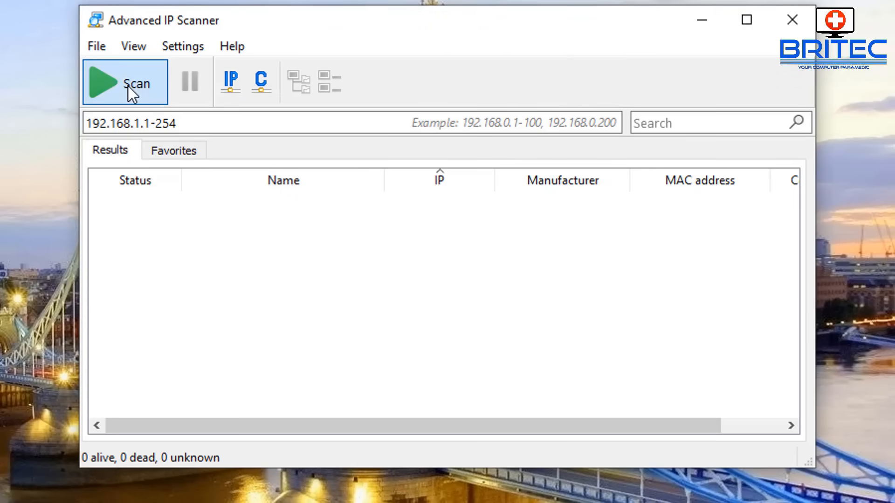
Scan 192.168.1.1-254 until six alive devices including MyCloud-HCTDDC are listed, then stop.
click(124, 82)
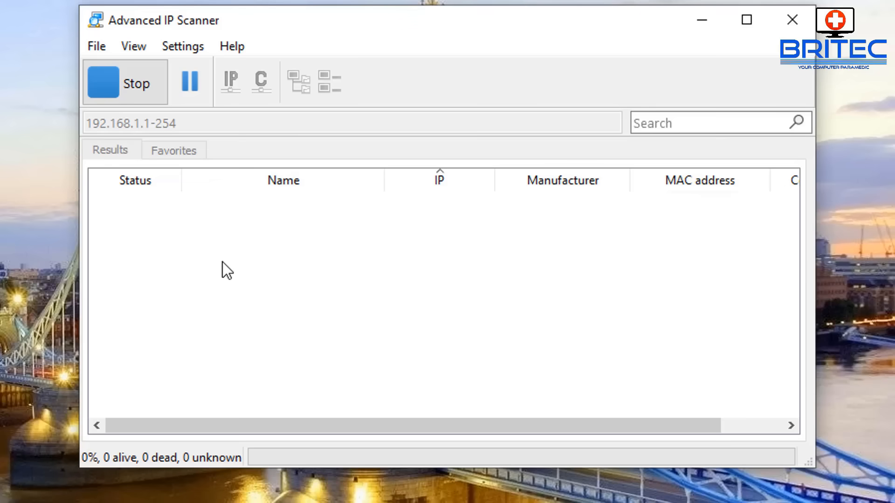
mouse_move(800, 473)
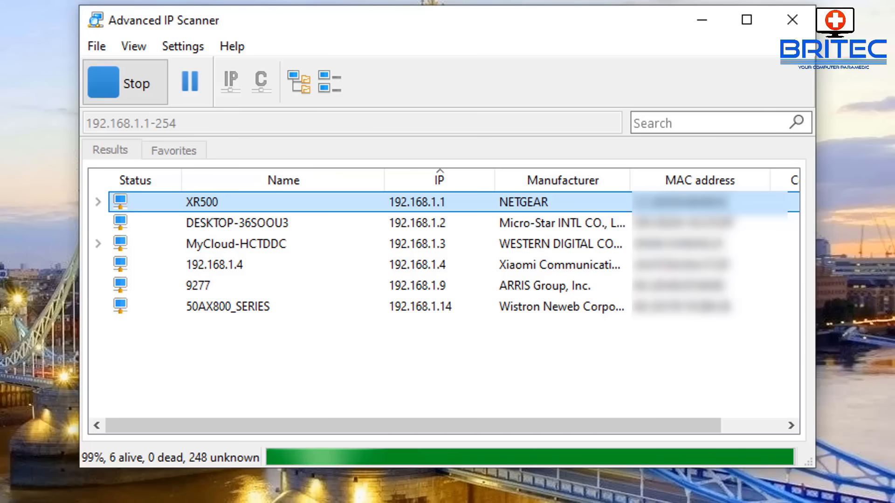
click(124, 82)
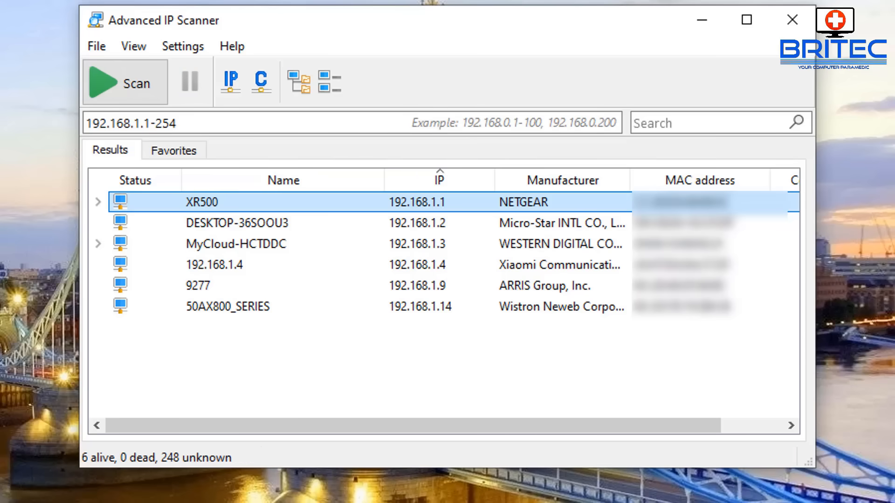
click(234, 243)
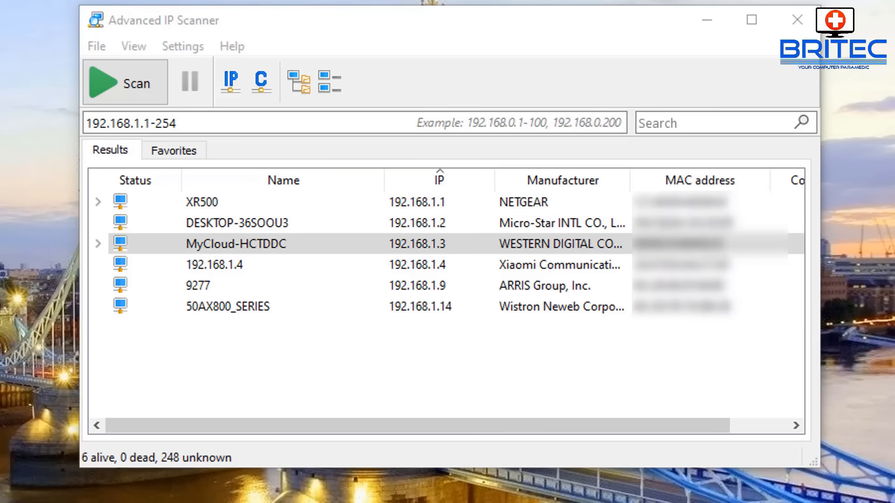
click(202, 122)
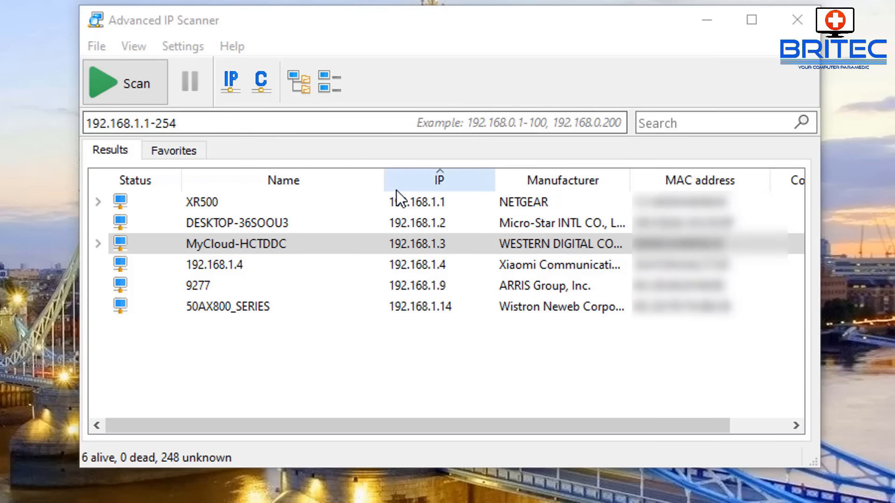
click(228, 306)
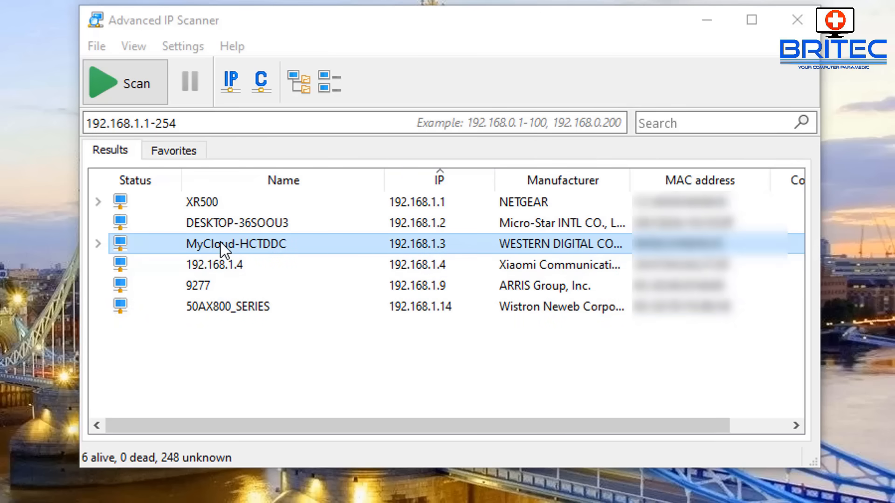
Ping MyCloud-HCTDDC at 192.168.1.3 from its Tools menu, getting continuous replies.
right_click(222, 243)
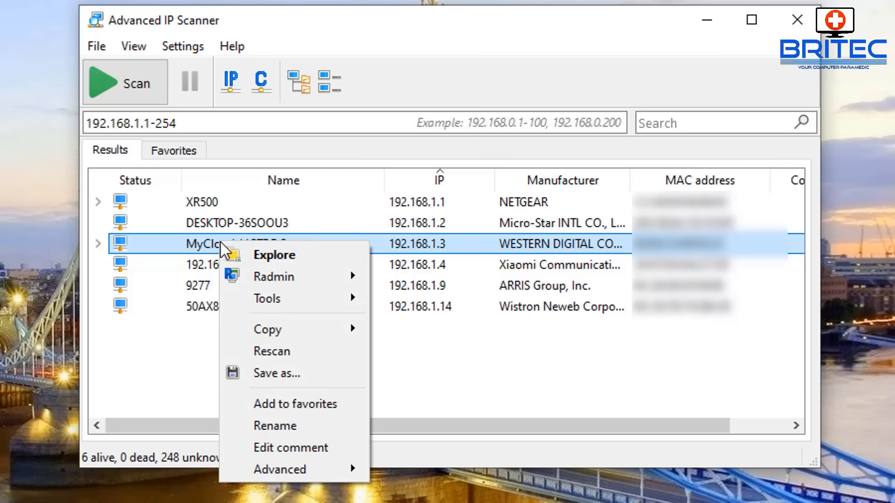
click(274, 254)
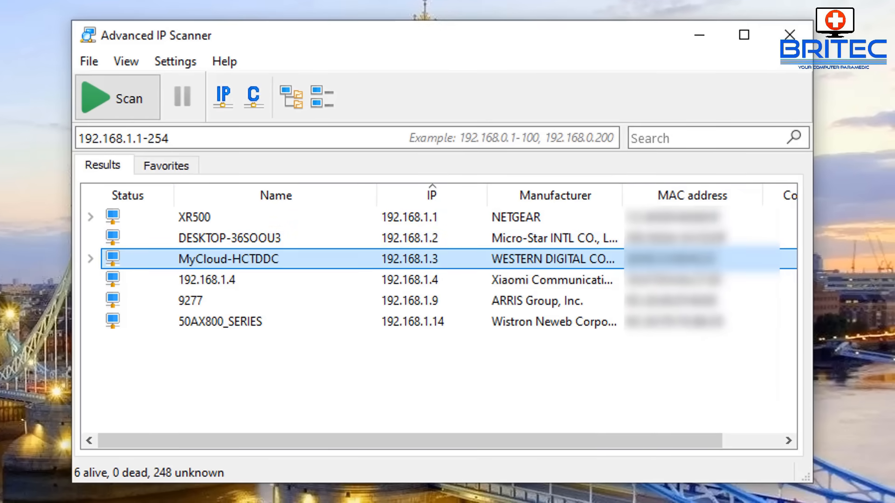
right_click(239, 258)
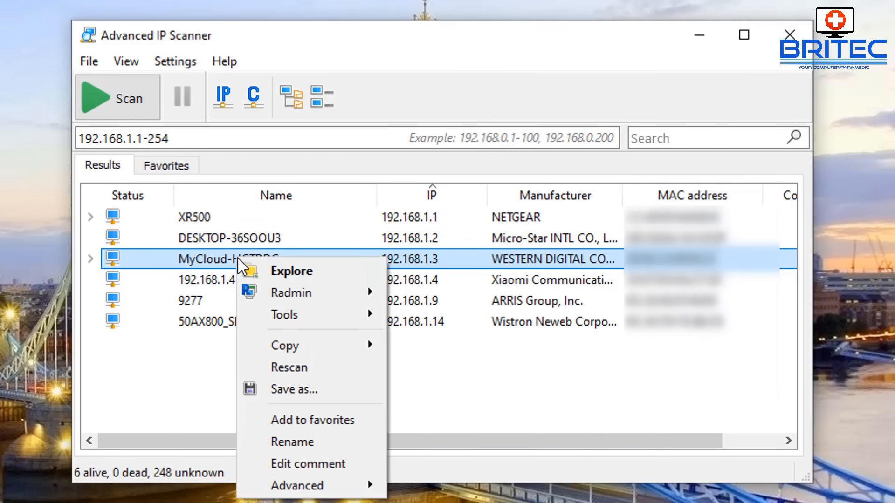
click(283, 314)
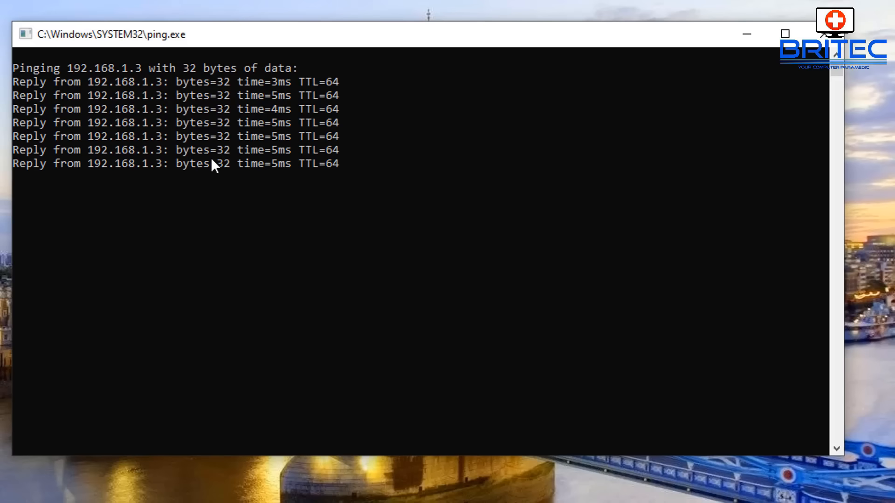
mouse_move(802, 73)
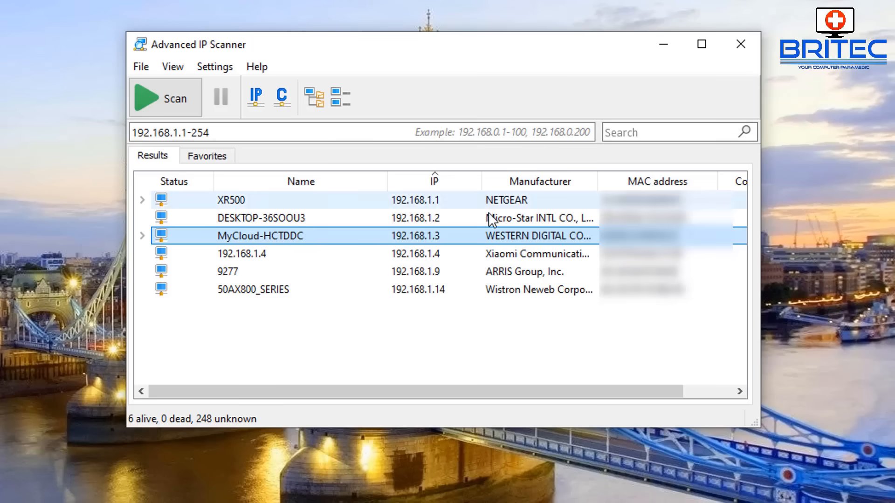
Run Tracert on MyCloud-HCTDDC at 192.168.1.3, completing in one hop at 2 ms.
right_click(260, 235)
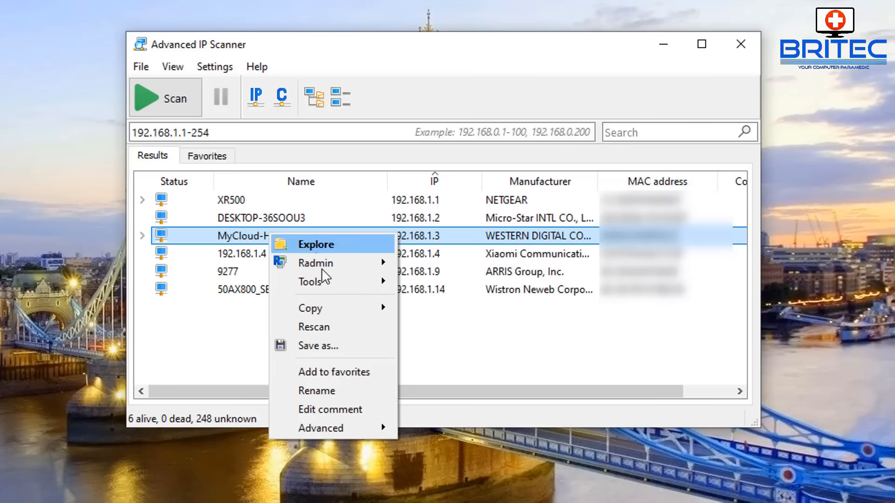
mouse_move(311, 282)
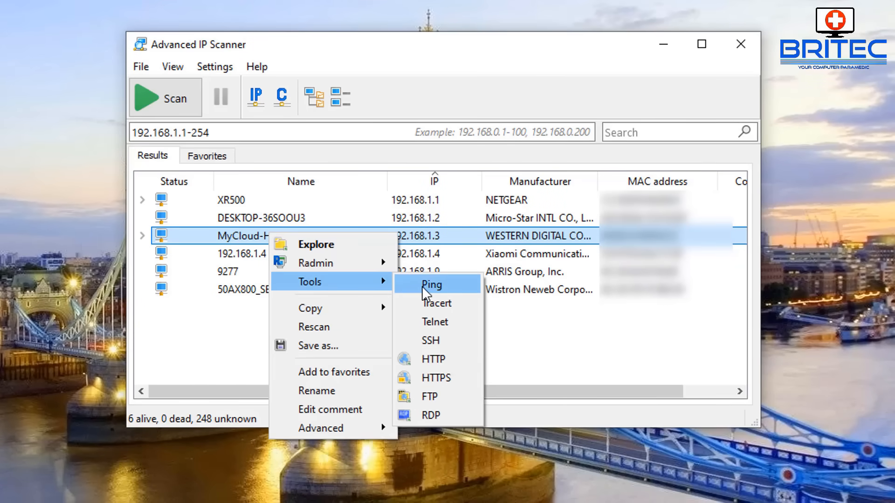
mouse_move(451, 291)
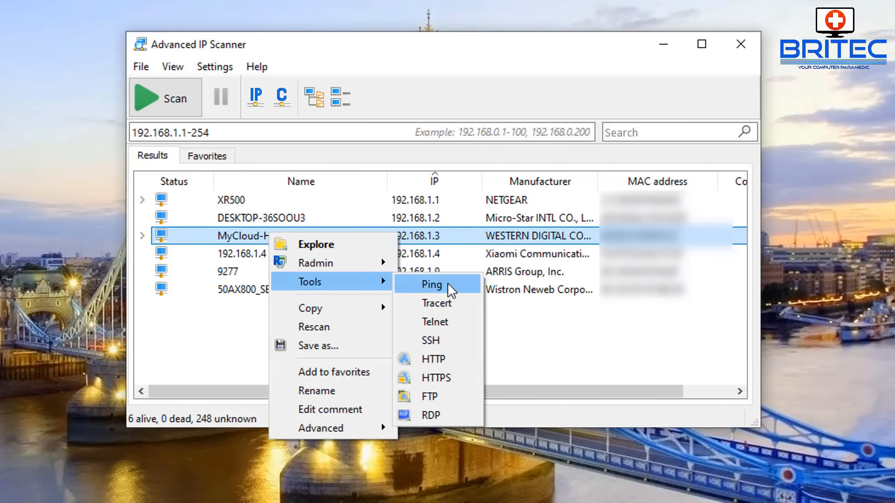
click(432, 284)
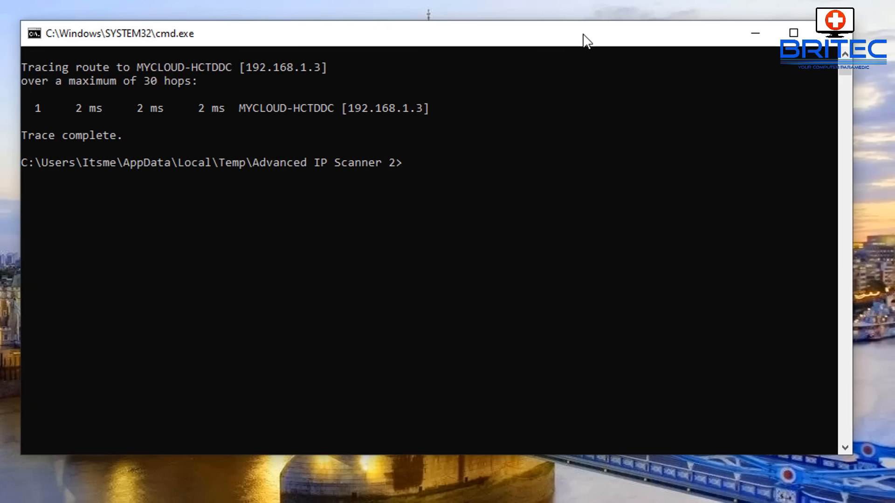
mouse_move(378, 152)
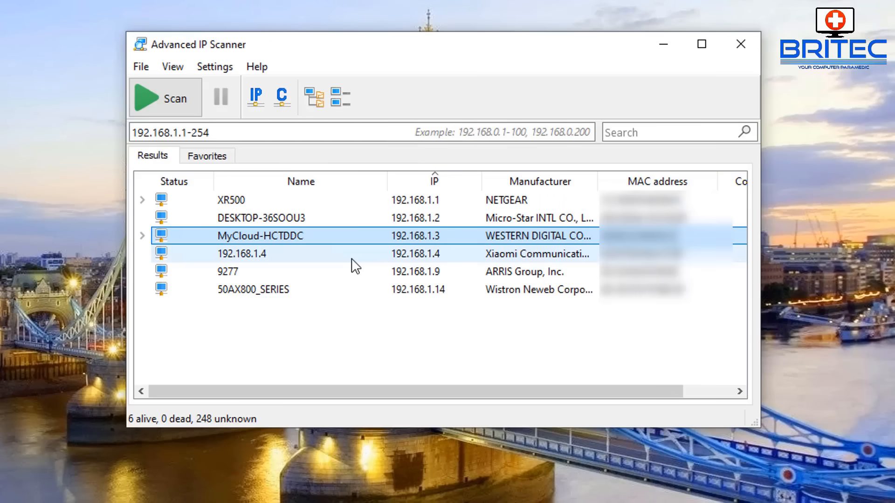
Browse the device's Copy and Radmin options, then close Advanced IP Scanner.
right_click(280, 236)
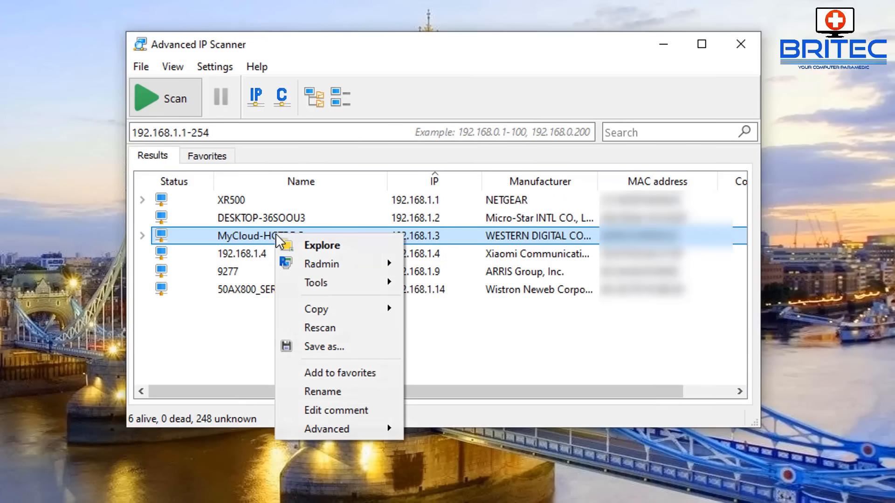
mouse_move(323, 308)
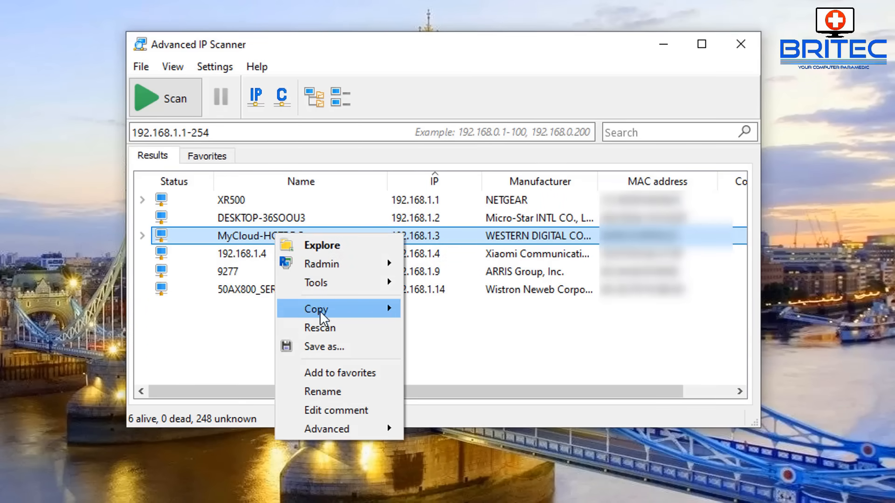
mouse_move(322, 264)
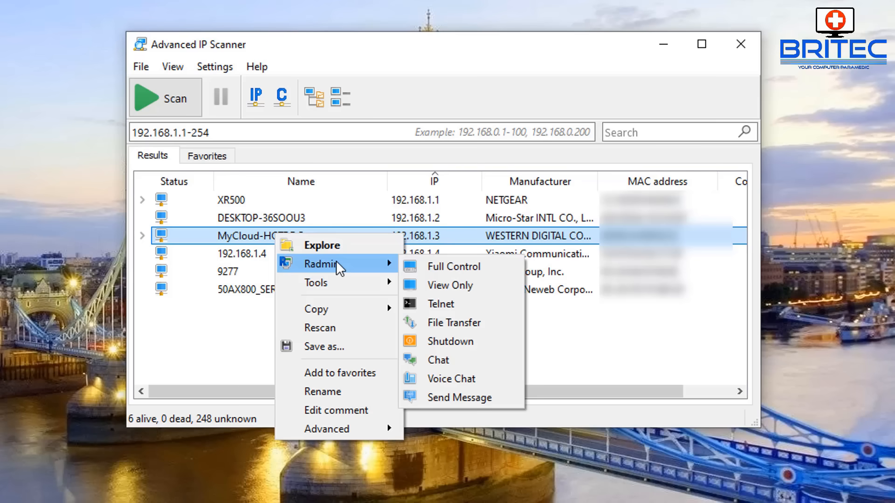
mouse_move(476, 348)
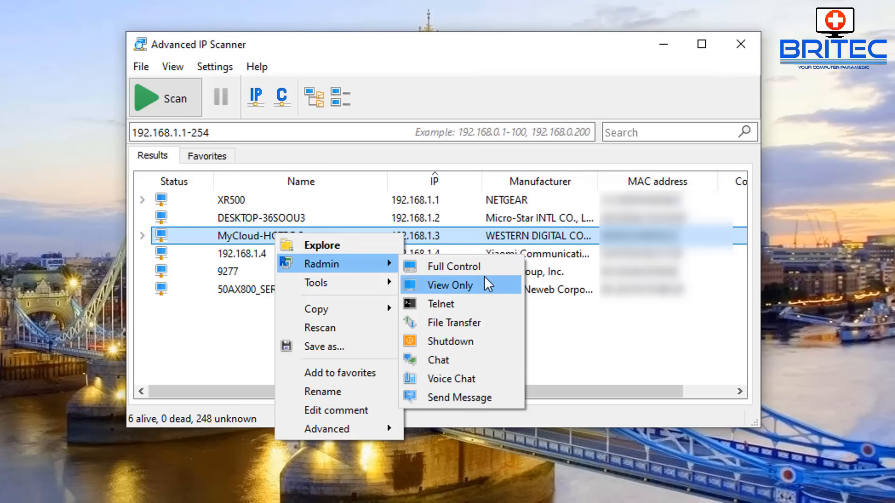
mouse_move(336, 410)
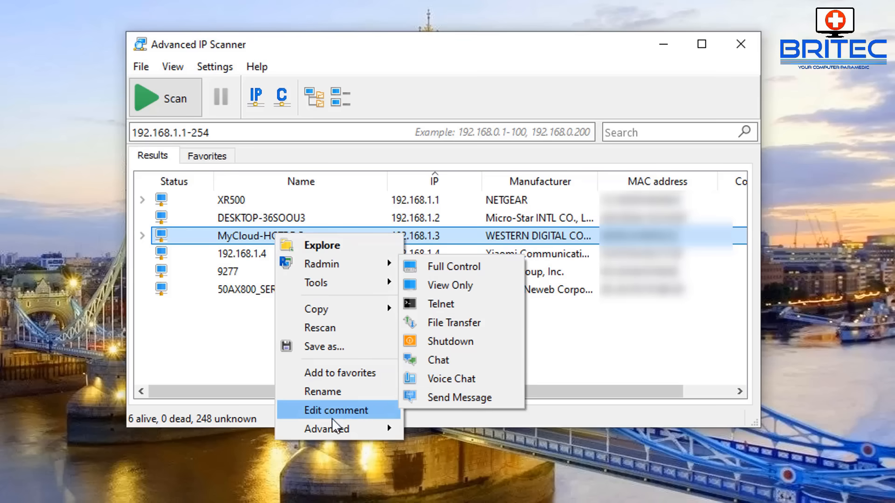
mouse_move(327, 429)
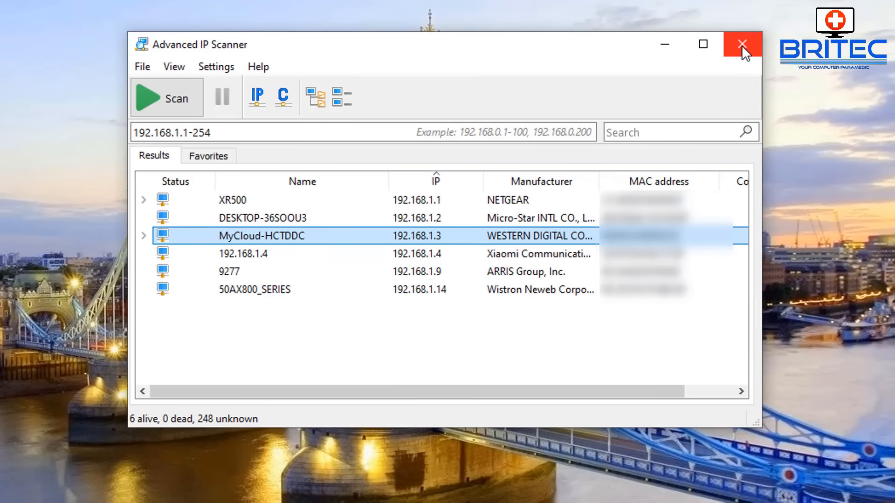
click(740, 44)
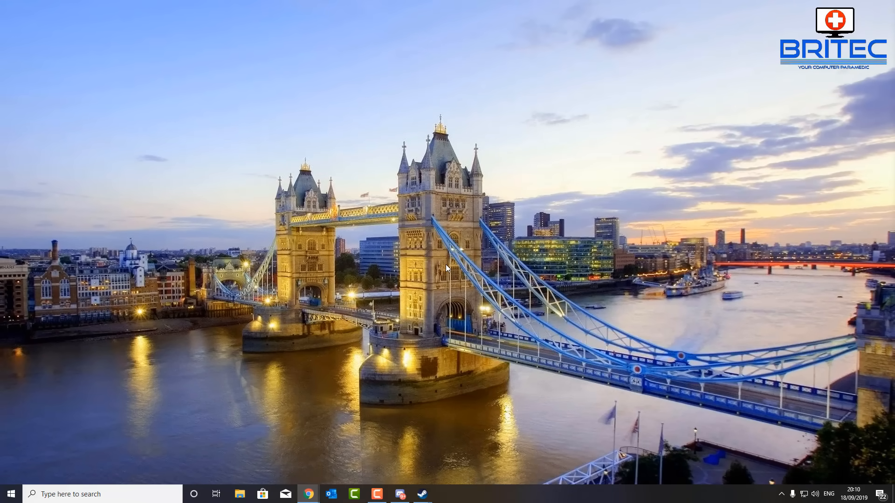
Load nirsoft.net/utils/wireless_network_watcher.html showing Wireless Network Watcher v2.20.
click(307, 494)
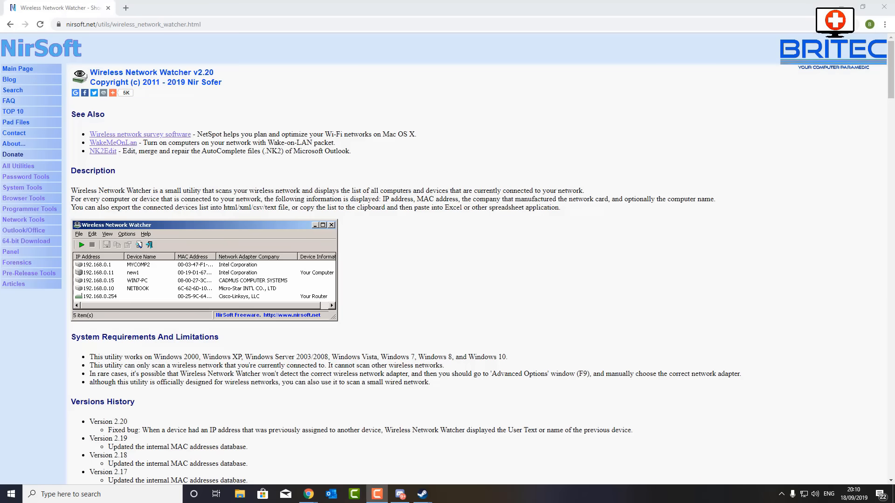
mouse_move(403, 334)
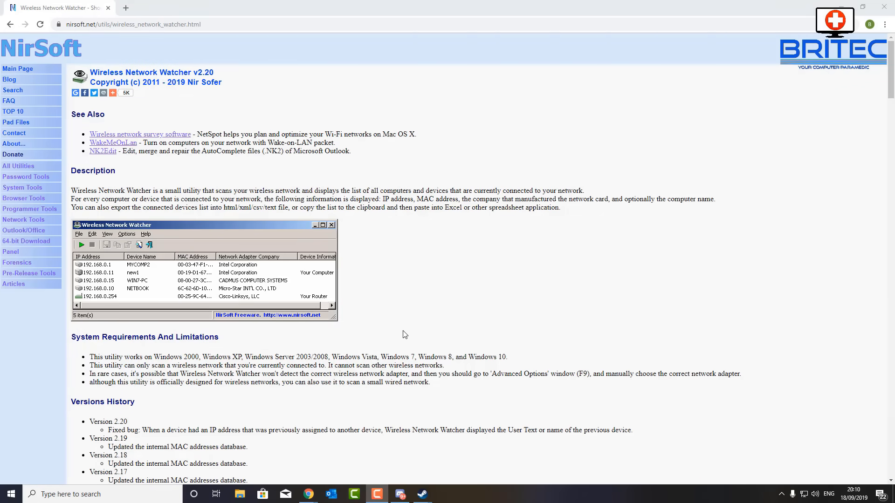
mouse_move(246, 176)
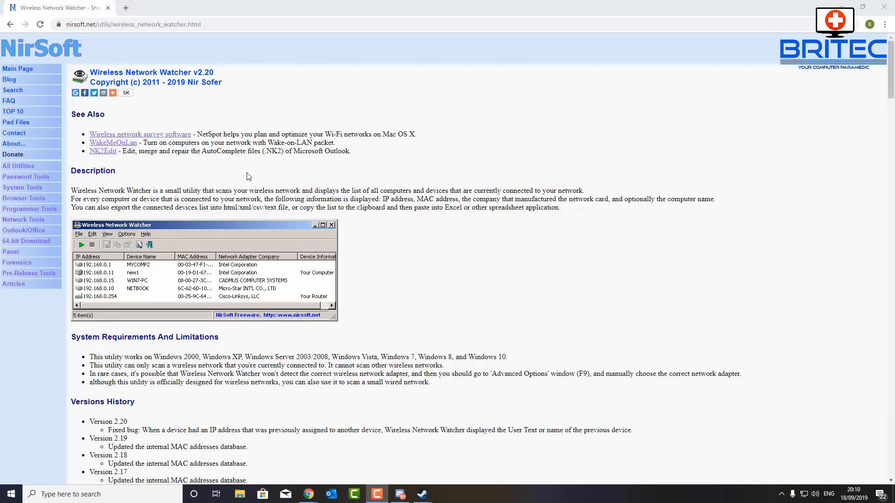
mouse_move(232, 198)
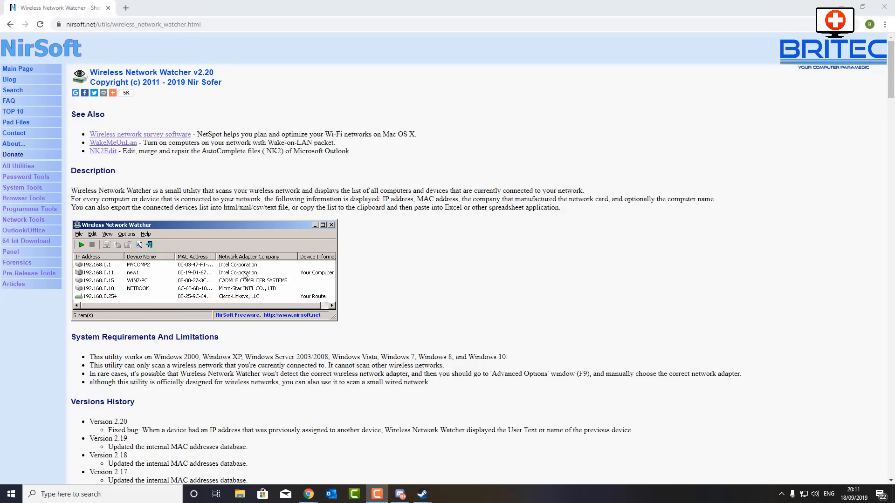
mouse_move(745, 202)
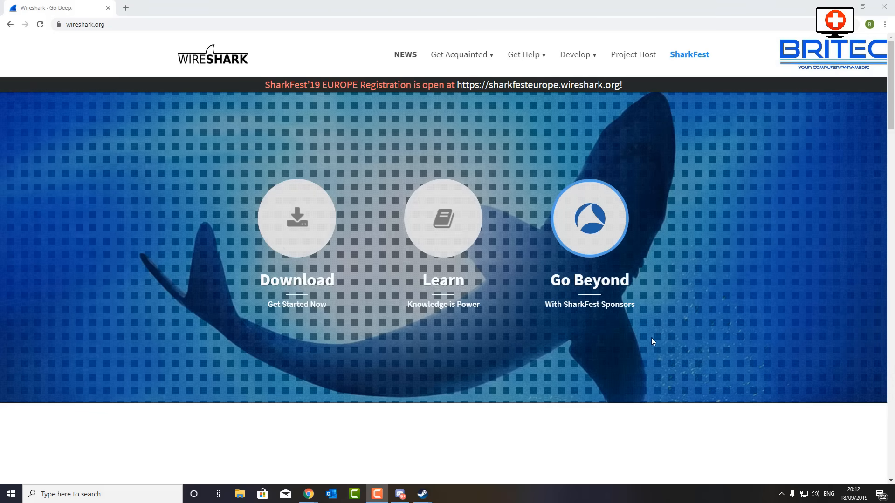
mouse_move(543, 357)
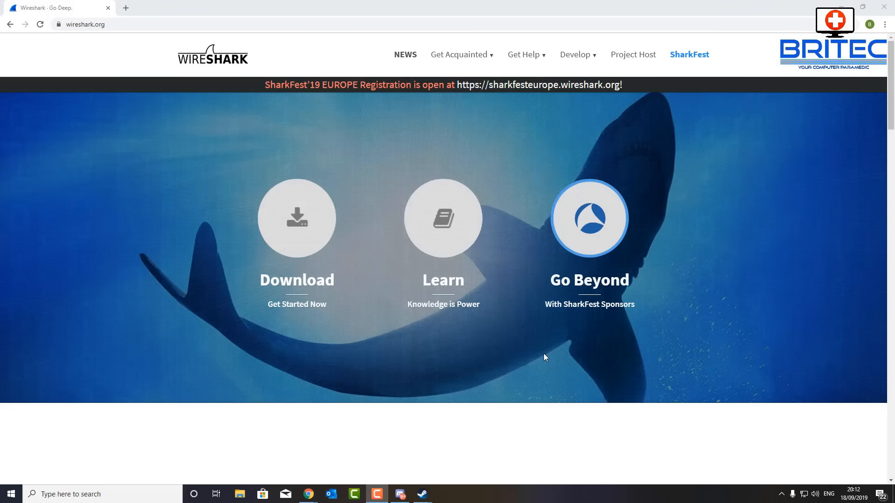
mouse_move(535, 358)
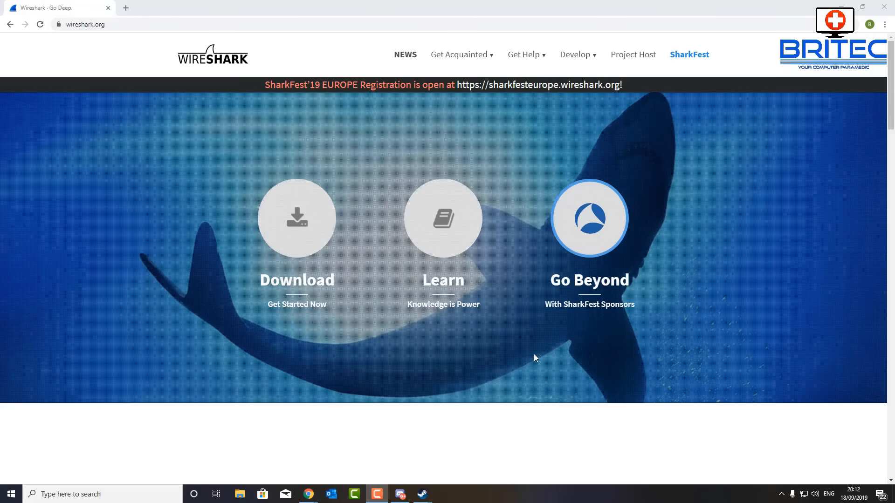
mouse_move(530, 360)
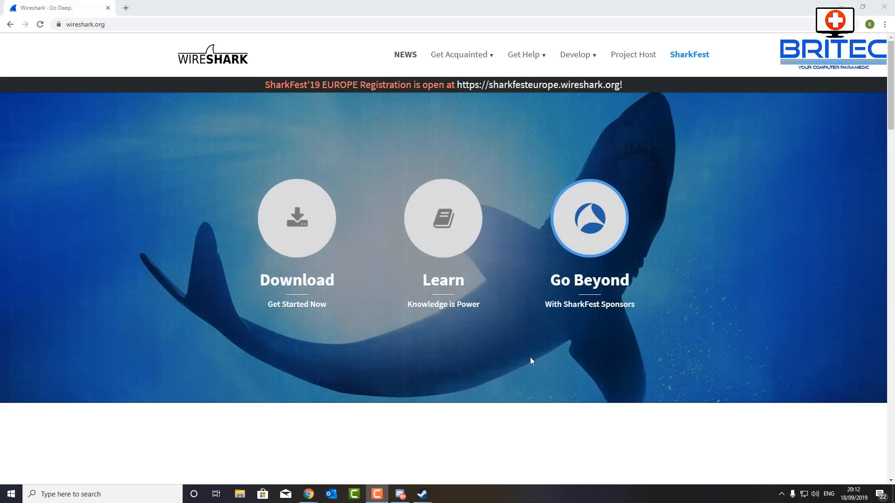
mouse_move(698, 465)
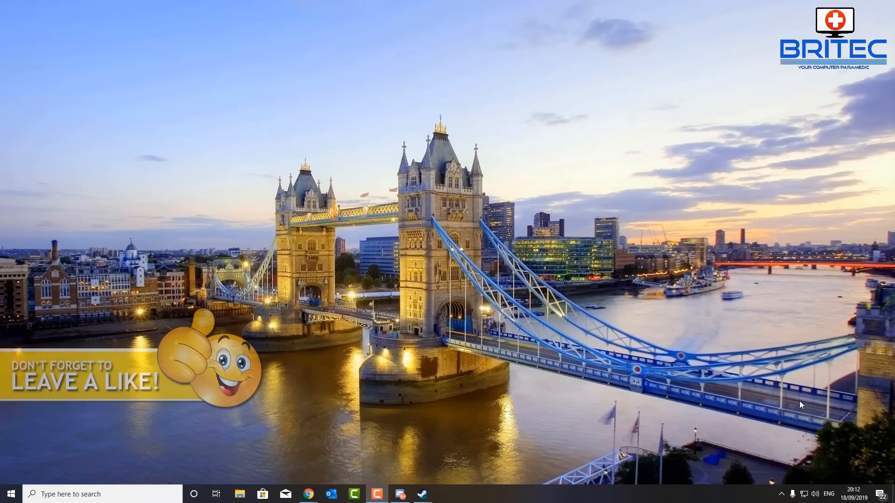
mouse_move(867, 431)
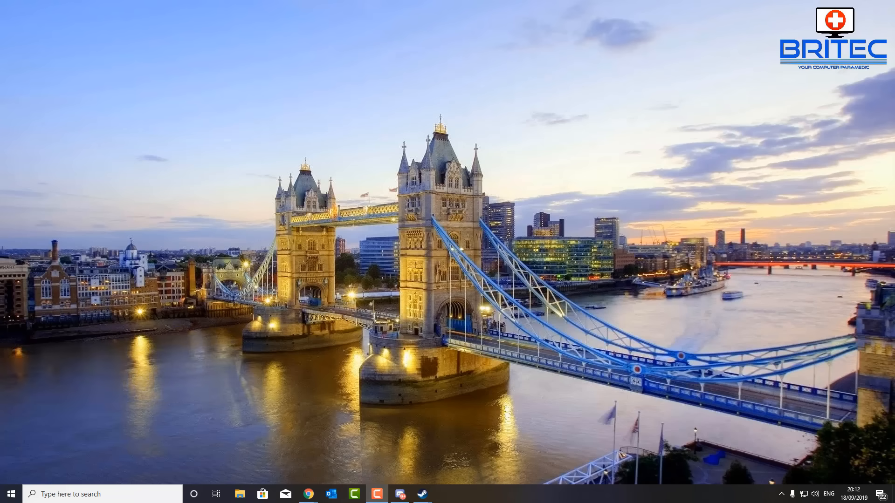
Go to the Britec YouTube channel and subscribe so it shows Subscribed.
click(307, 494)
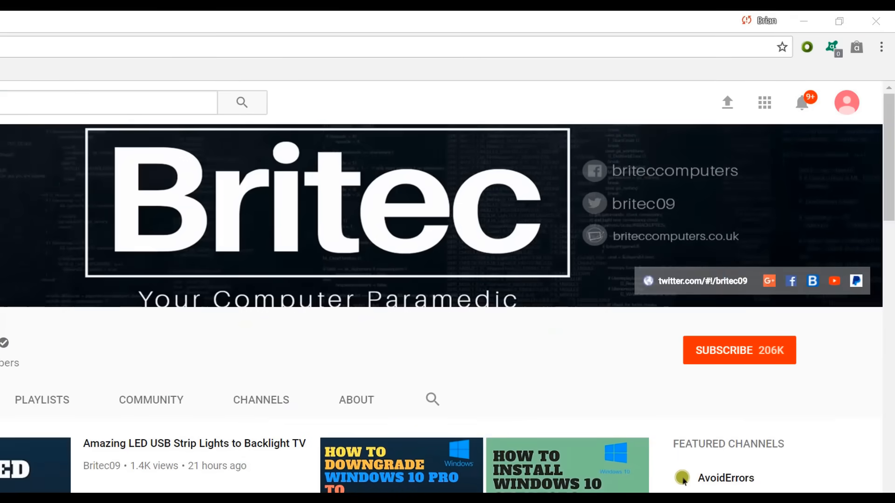
mouse_move(750, 360)
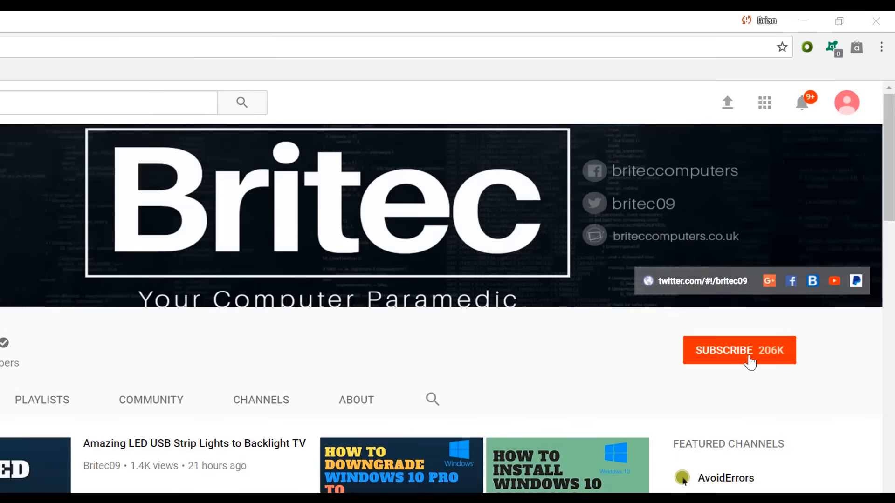
click(739, 349)
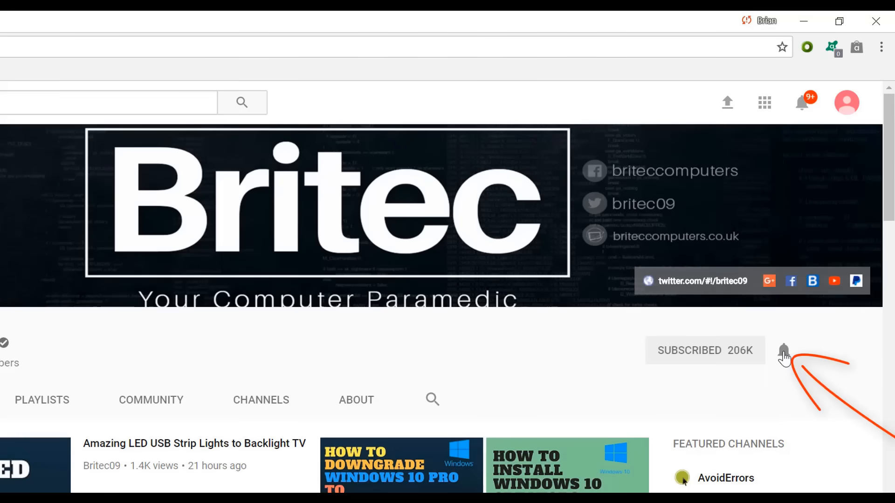
mouse_move(781, 418)
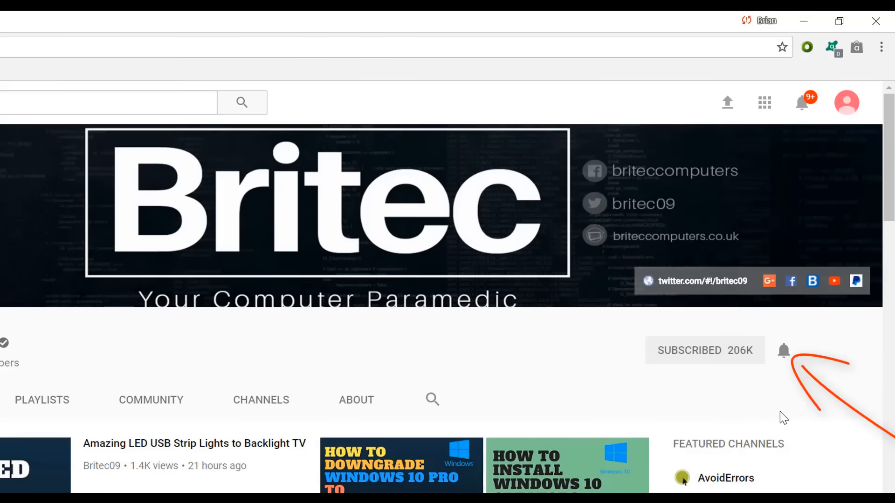